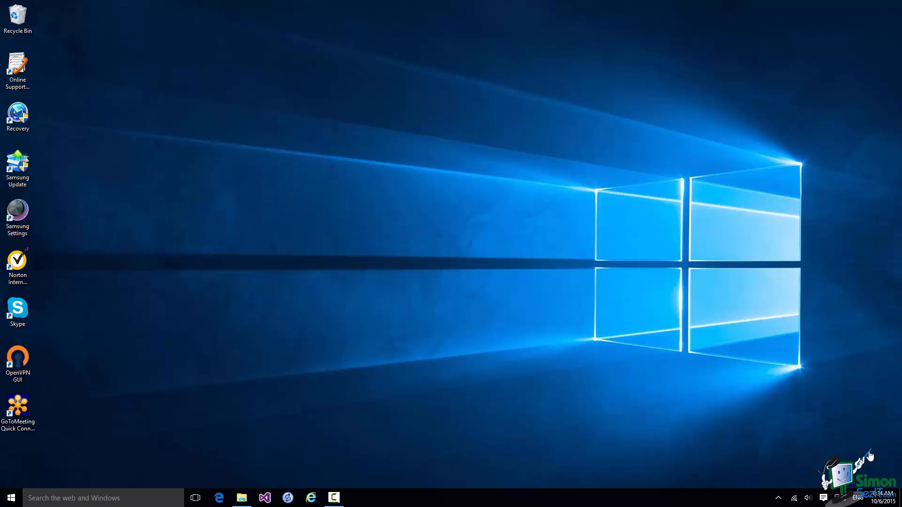
mouse_move(862, 450)
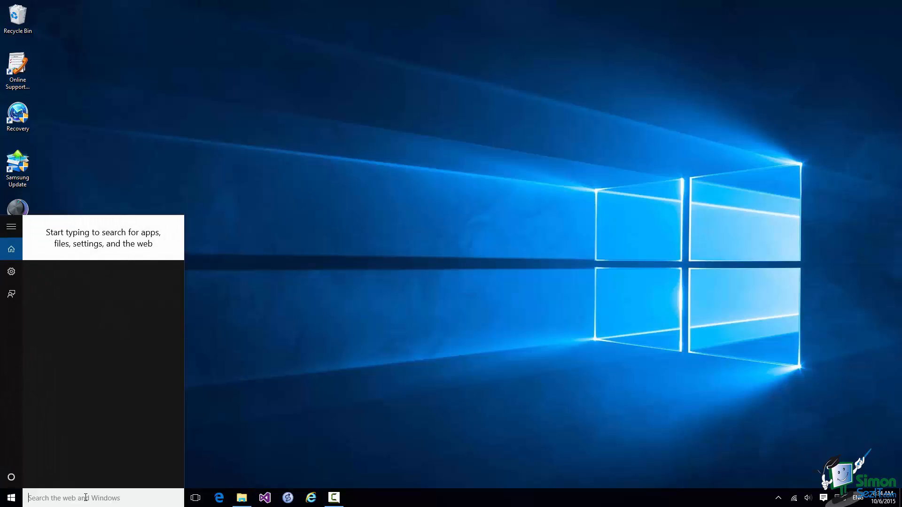
Step: Search 'ex' from the taskbar and pin the Excel 2016 result to the taskbar
text(ex)
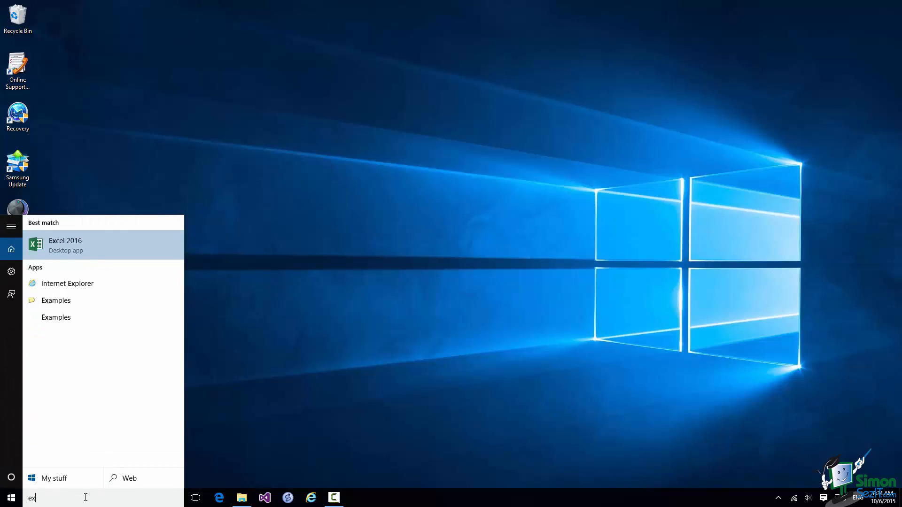
text(x)
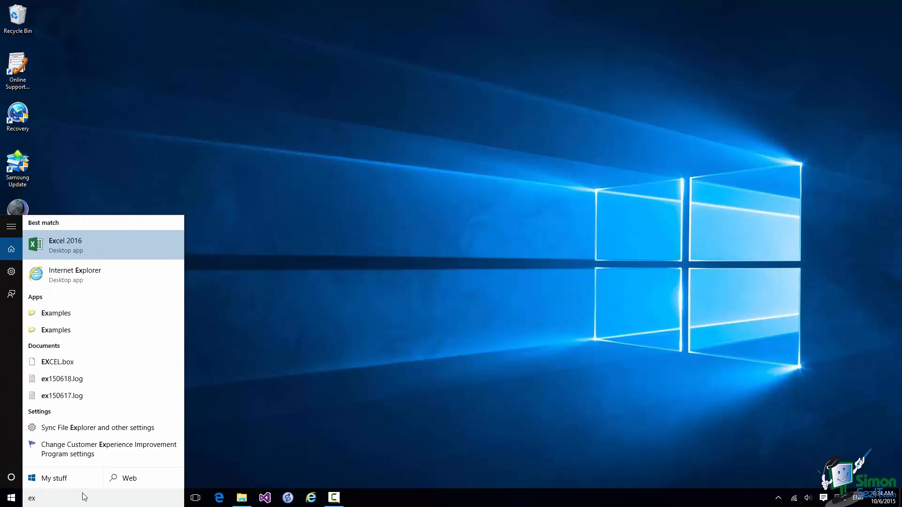
mouse_move(112, 247)
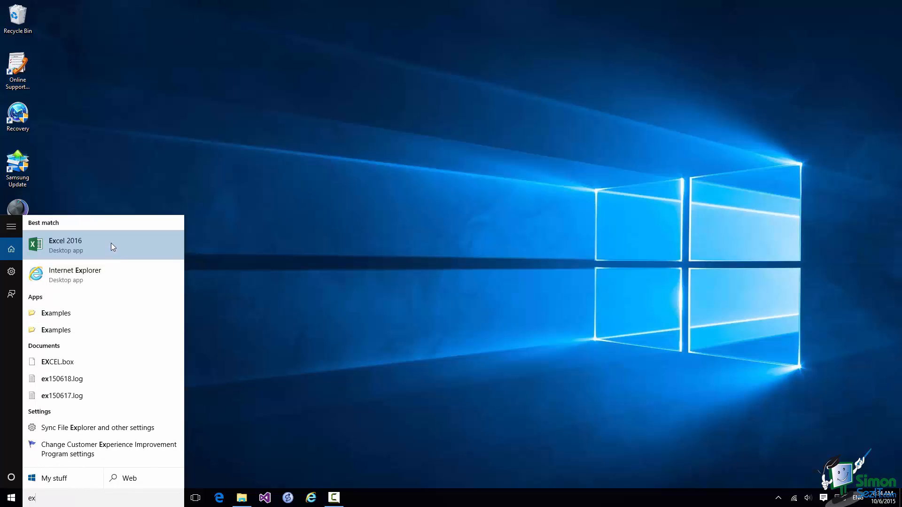
right_click(66, 245)
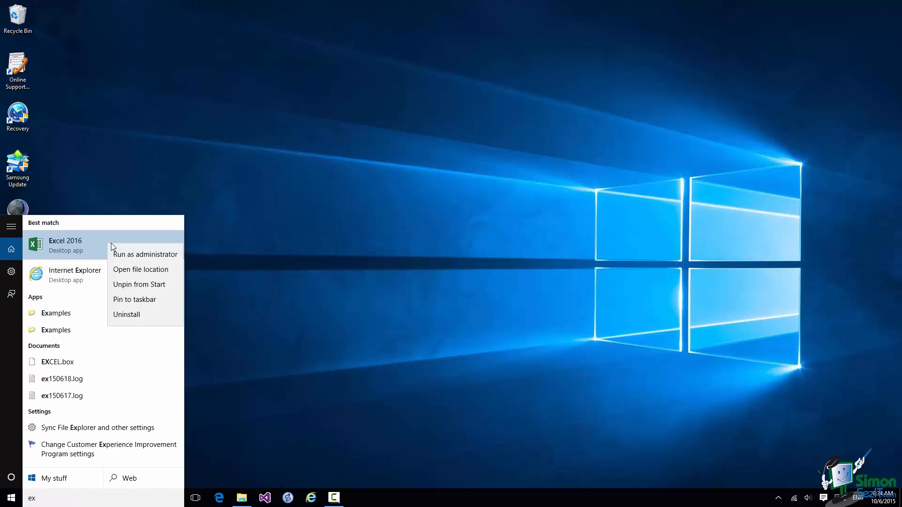
mouse_move(135, 300)
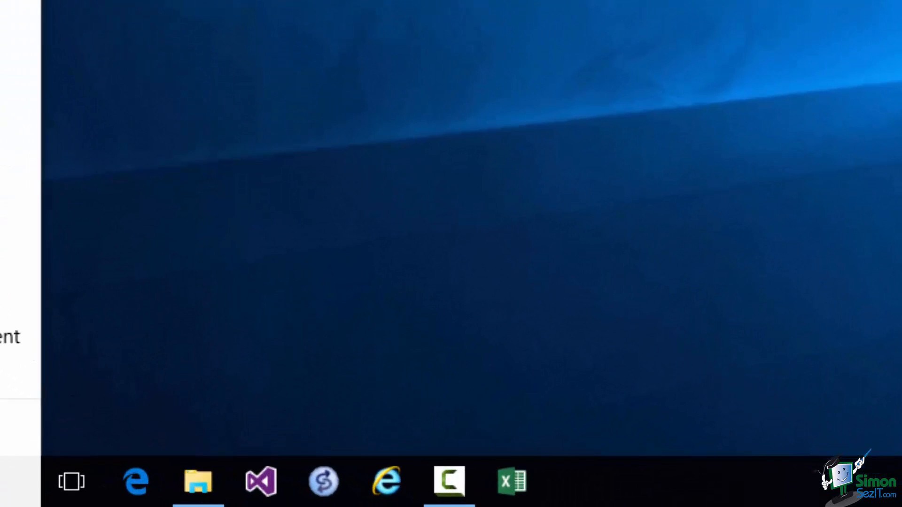
click(512, 481)
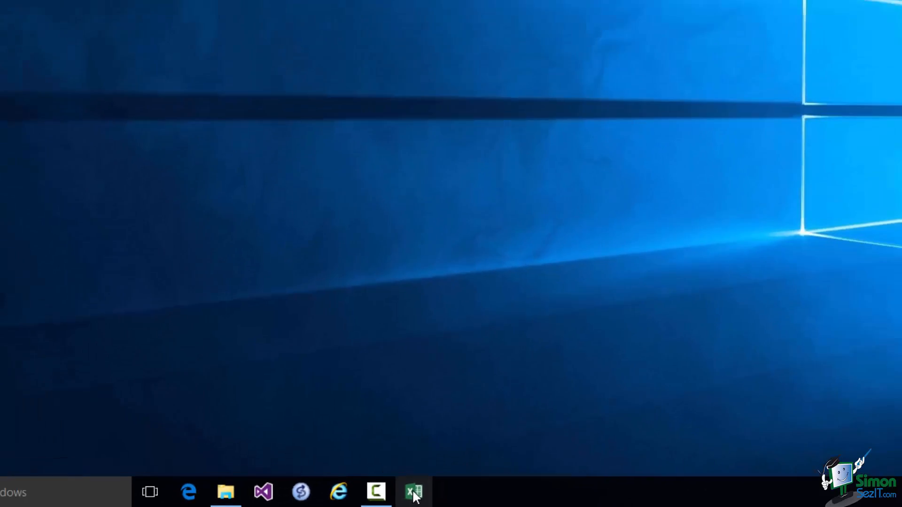
Step: Launch Excel 2016 from its pinned taskbar icon to reach the start screen
click(413, 491)
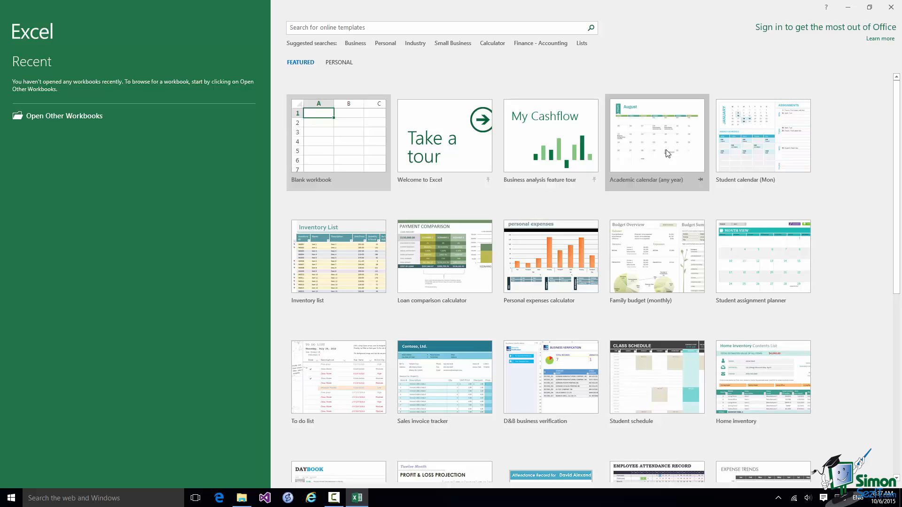
mouse_move(366, 150)
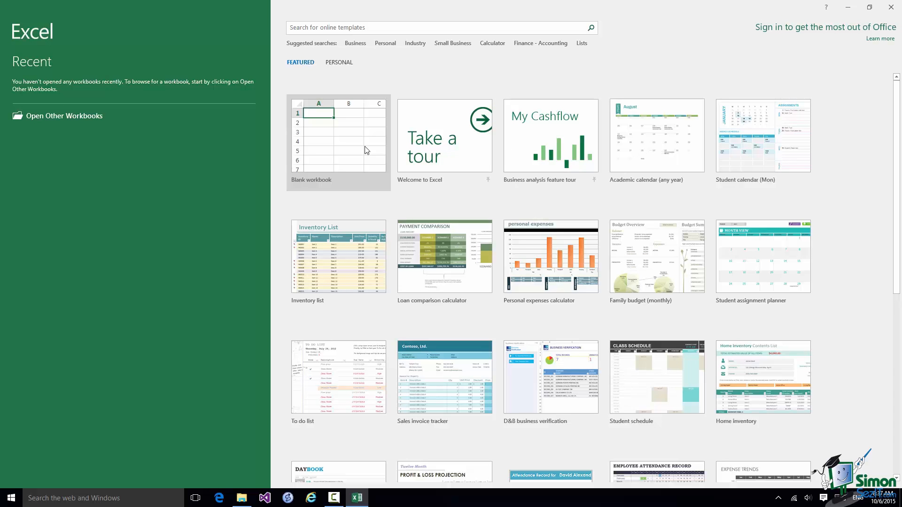
mouse_move(336, 144)
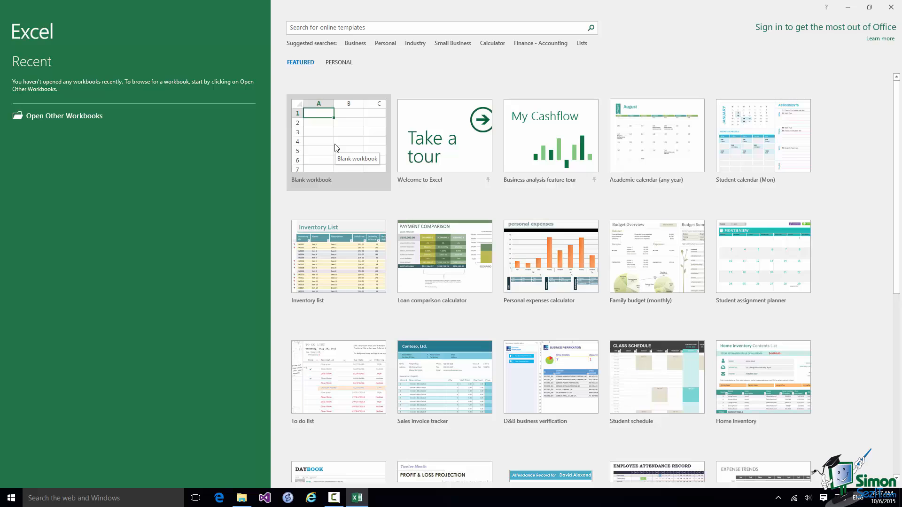
mouse_move(443, 136)
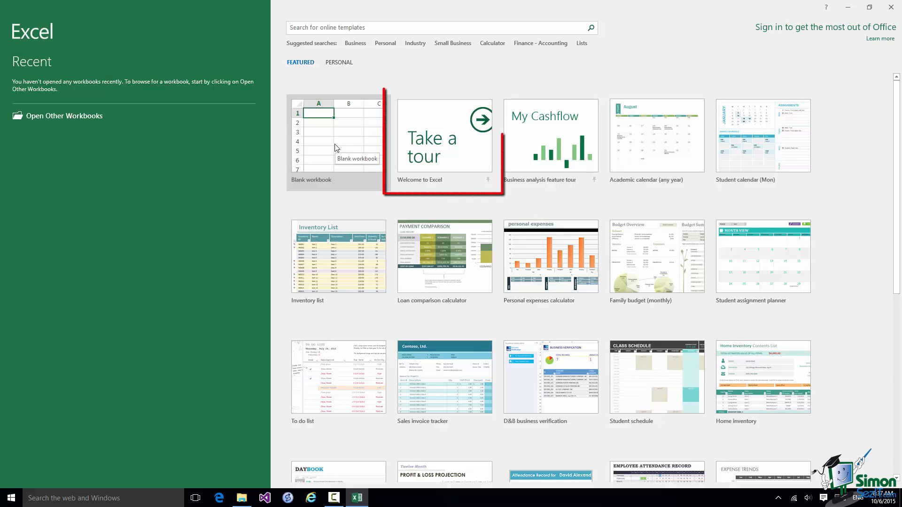
mouse_move(443, 136)
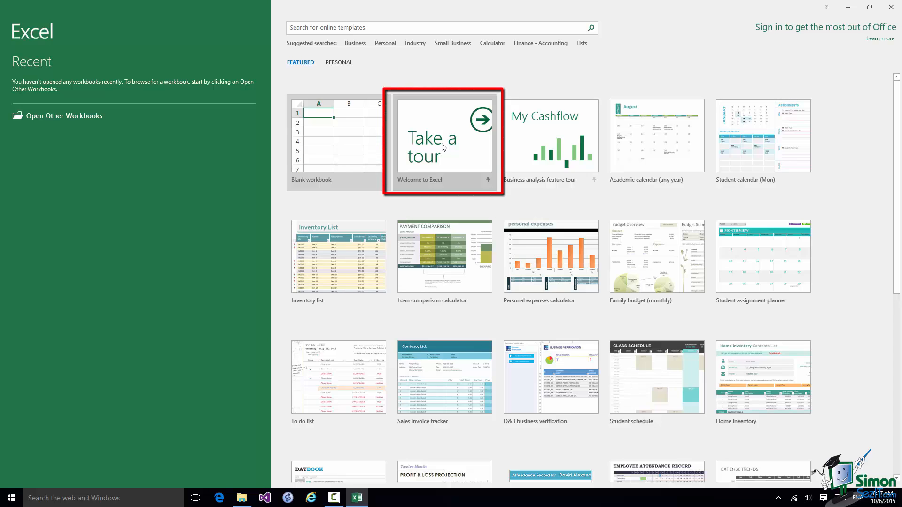
mouse_move(442, 142)
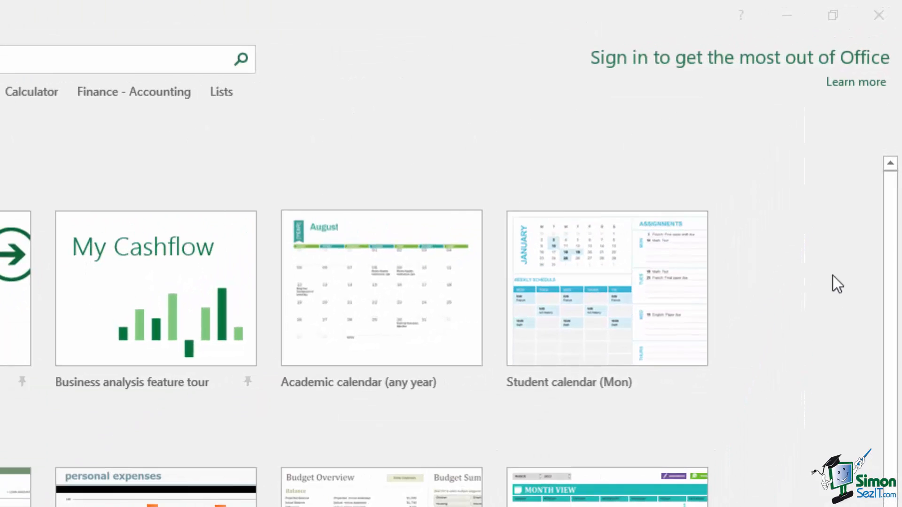
mouse_move(855, 82)
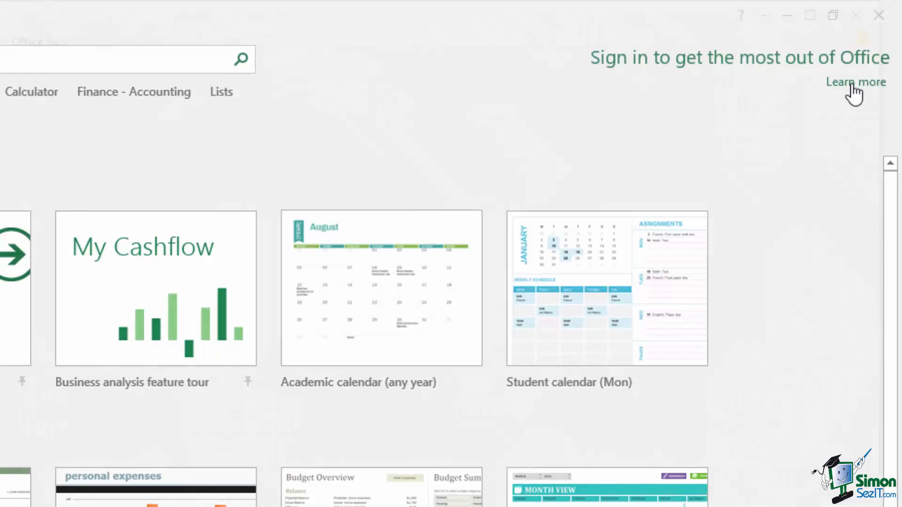
click(855, 81)
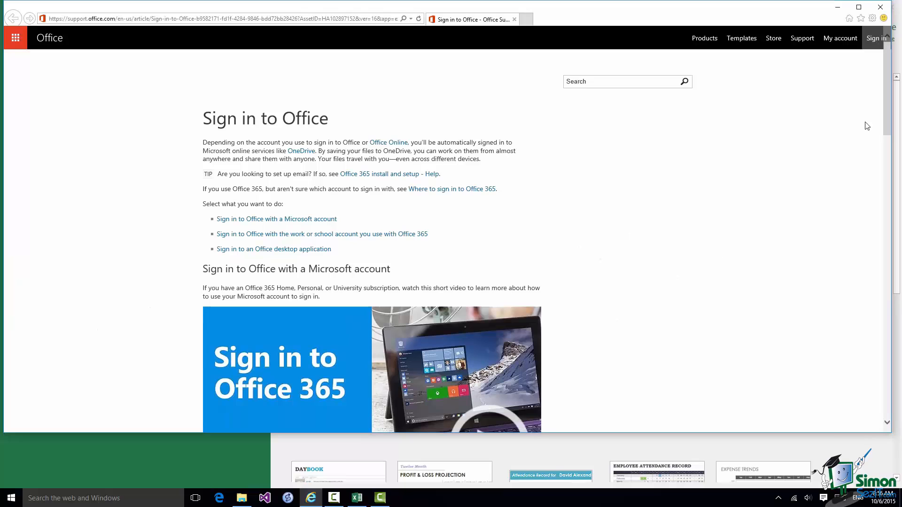
scroll(down, 3)
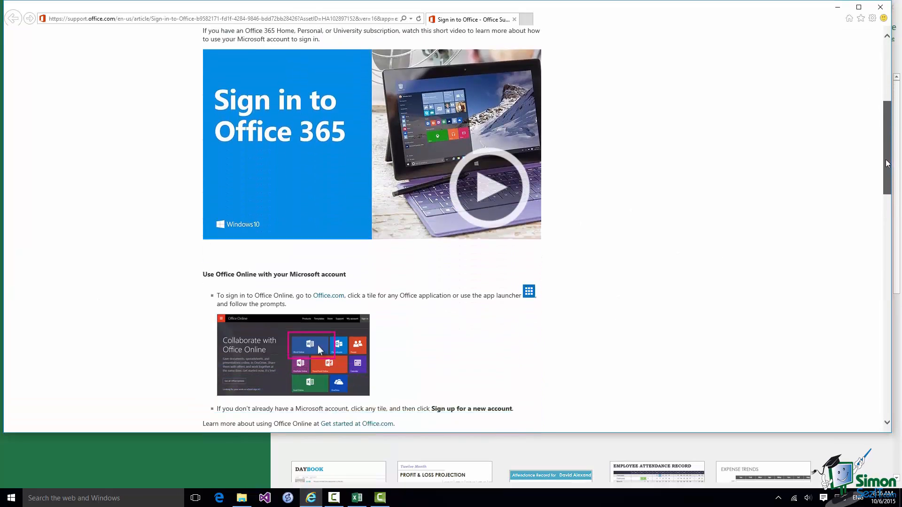
scroll(down, 3)
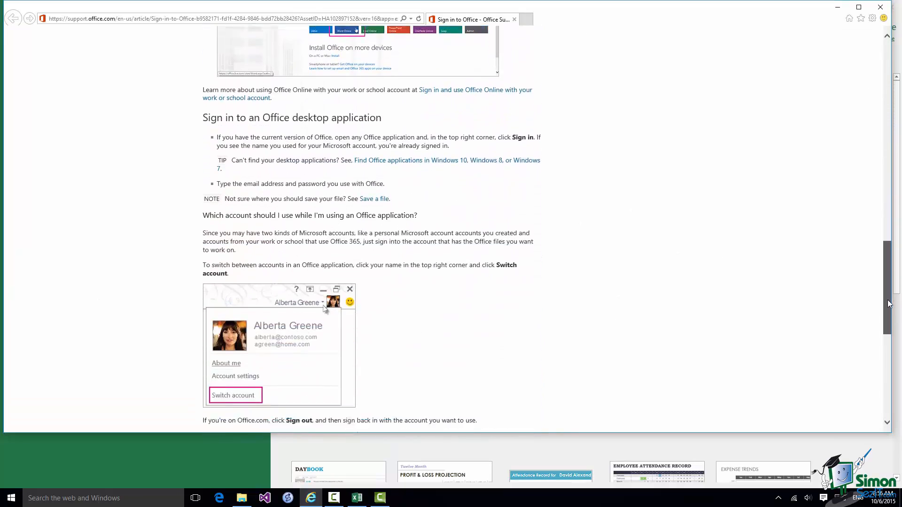
scroll(down, 3)
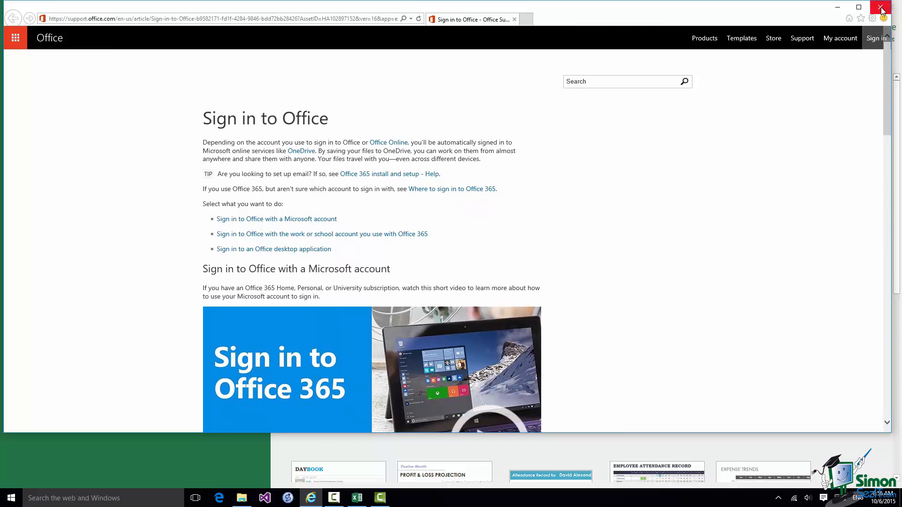
mouse_move(879, 6)
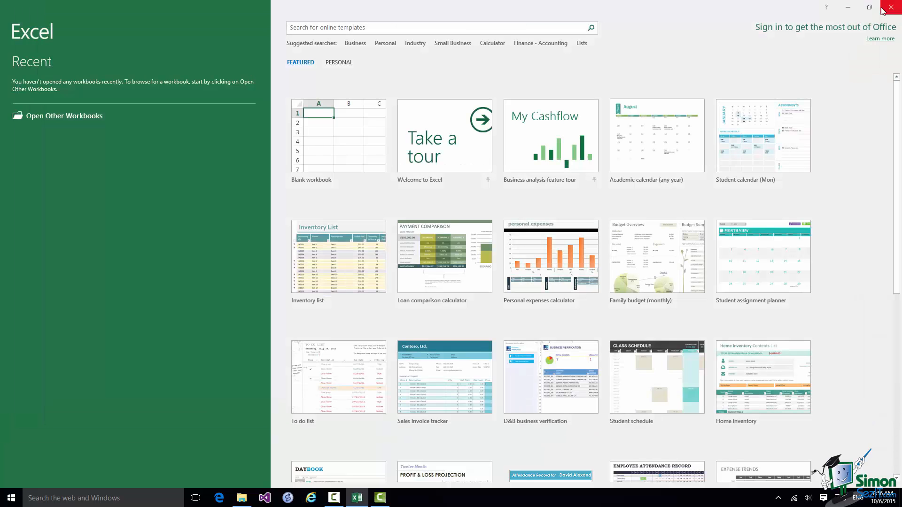
mouse_move(837, 34)
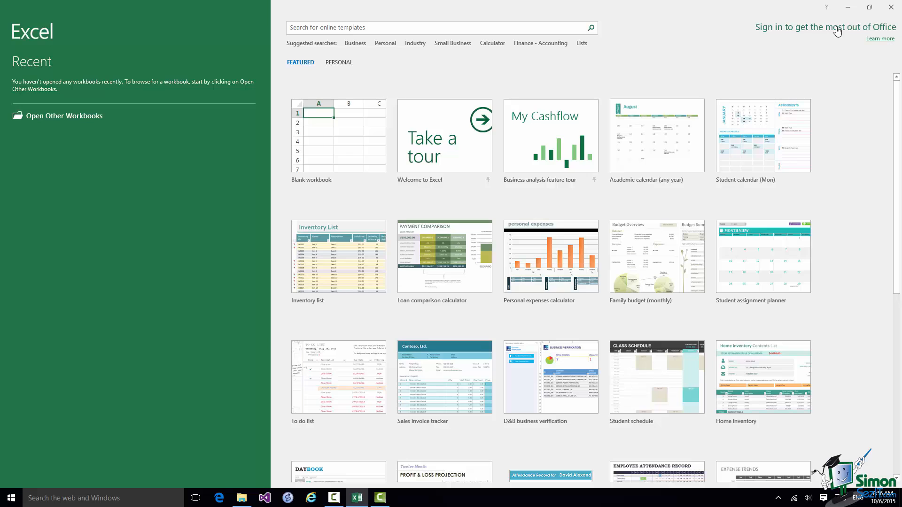
click(801, 28)
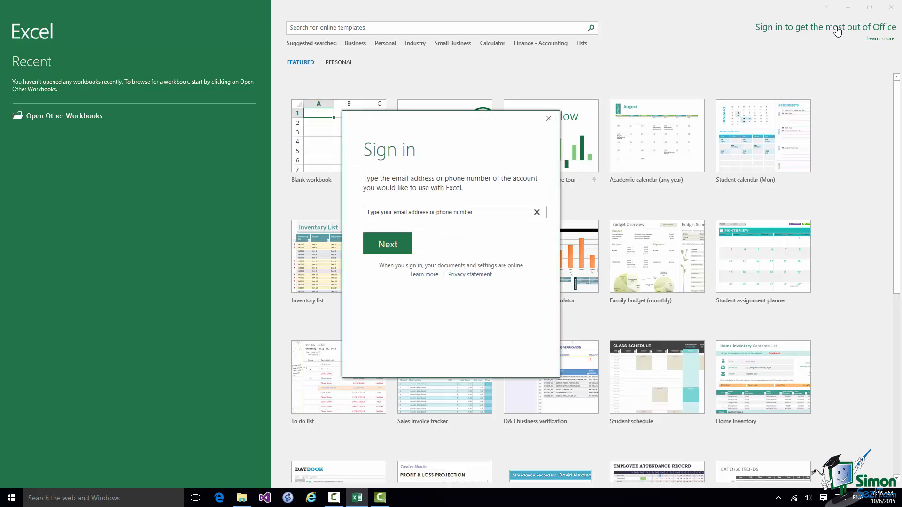
text(t)
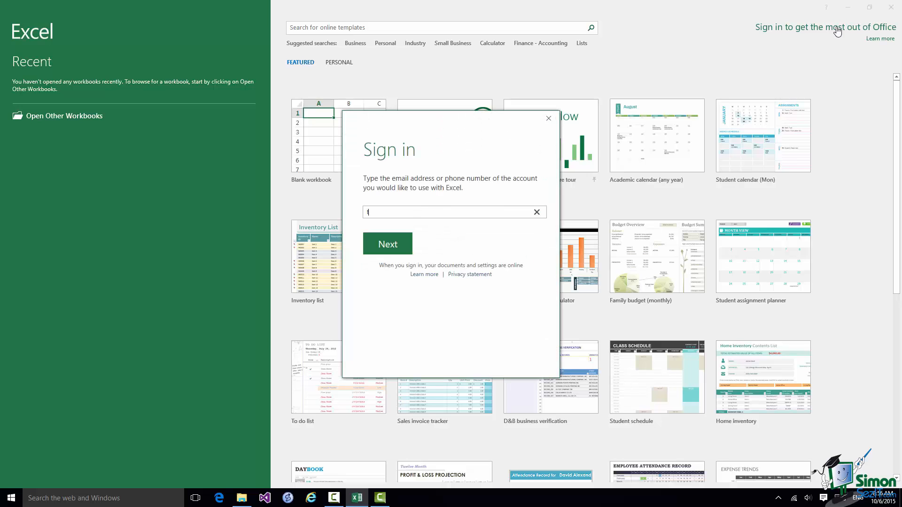
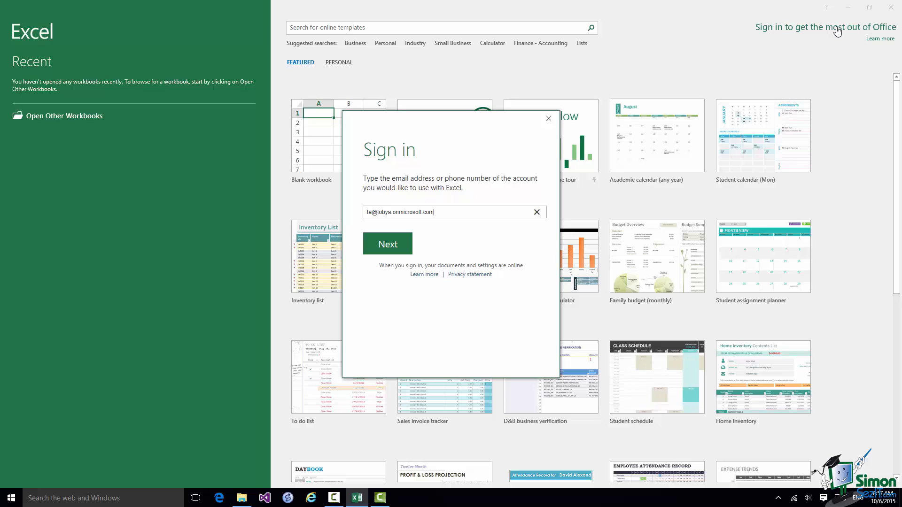
mouse_move(443, 125)
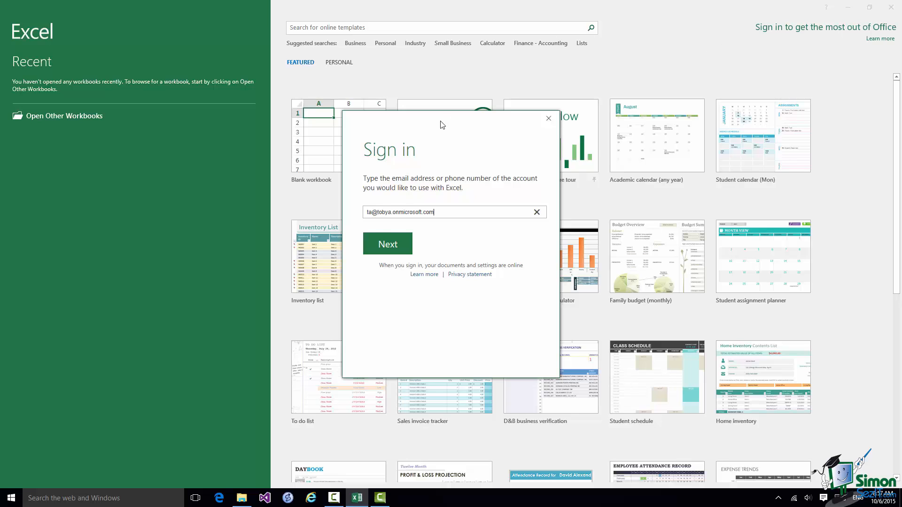
click(387, 243)
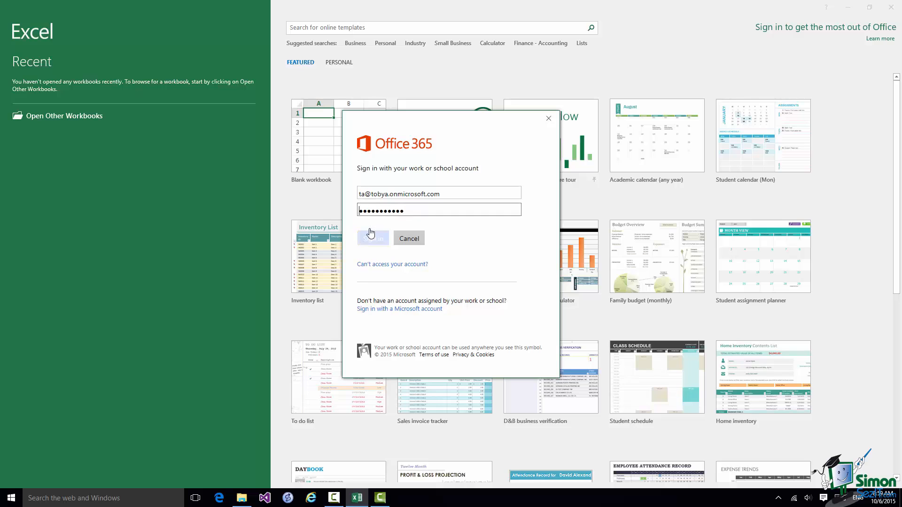
Step: Submit the sign-in so the work account appears on the start screen
click(373, 238)
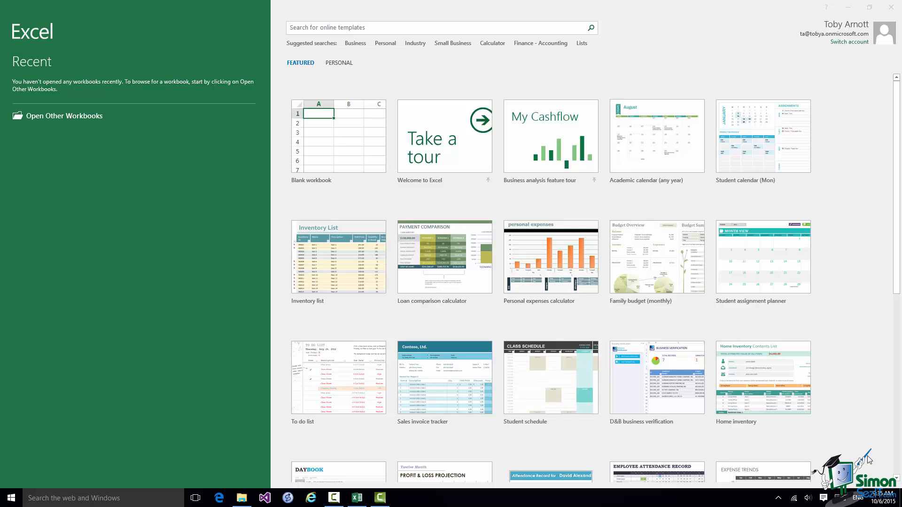
mouse_move(372, 172)
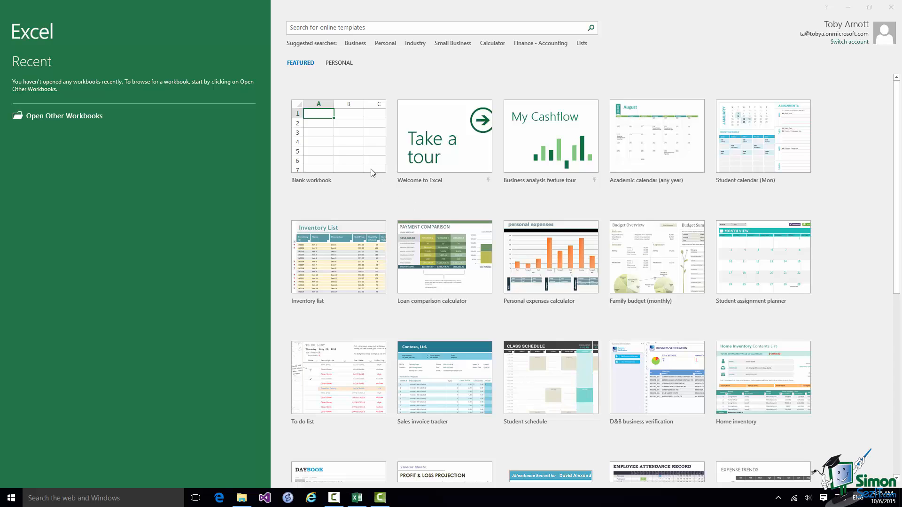
mouse_move(350, 150)
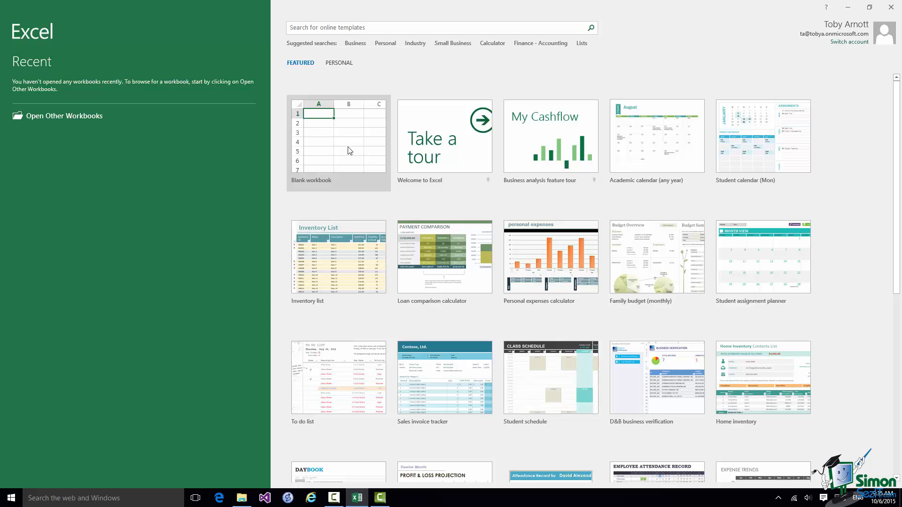
Step: Create a new blank workbook, Book1
click(339, 138)
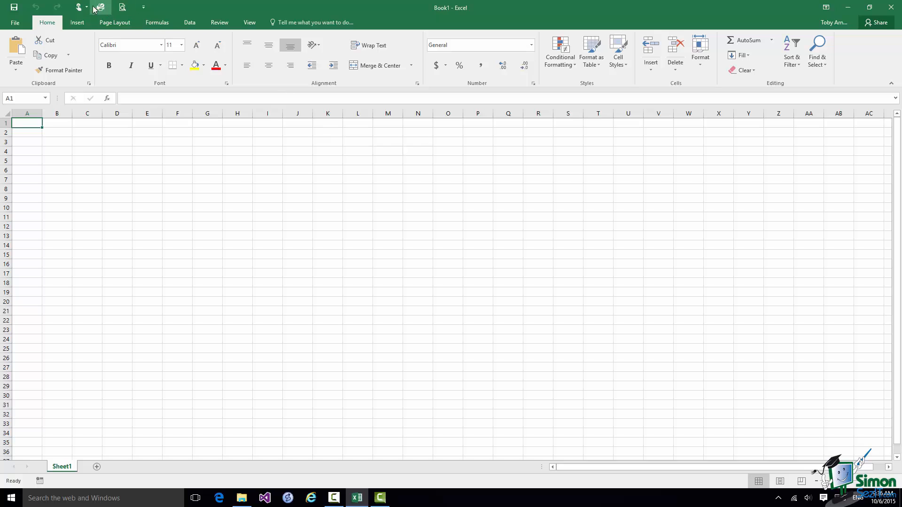
Step: Switch the ribbon from touch spacing to the compact Mouse mode
click(79, 6)
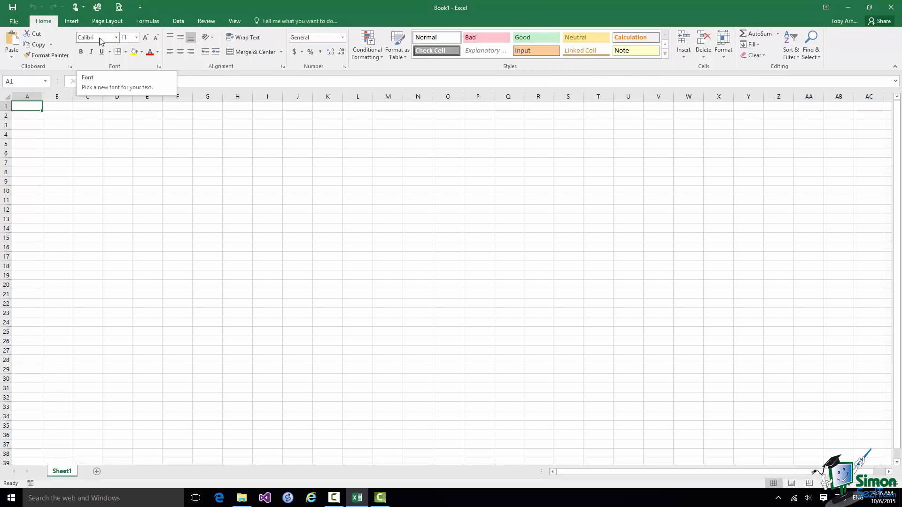
mouse_move(396, 17)
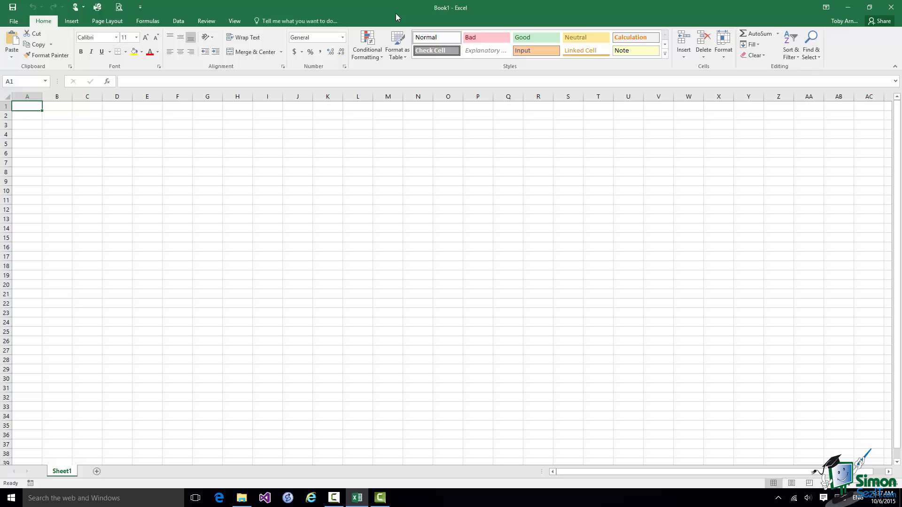
mouse_move(898, 142)
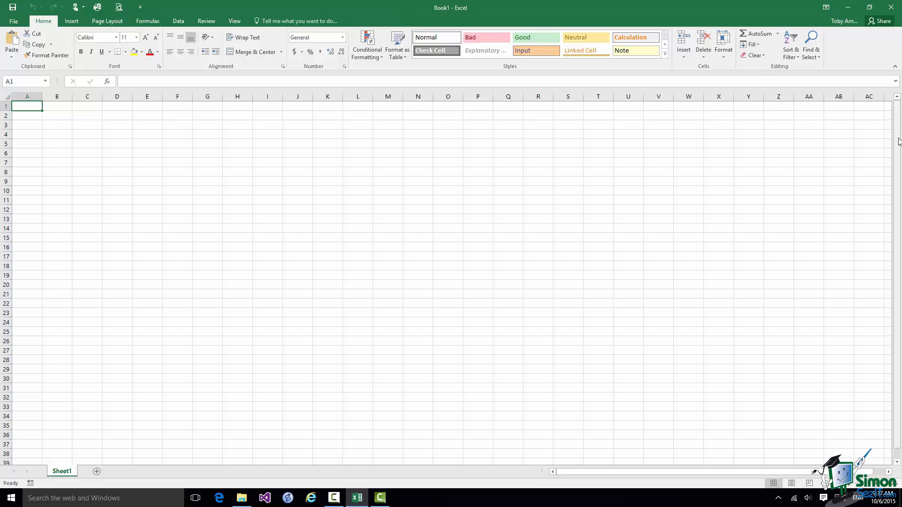
drag(896, 109, 897, 184)
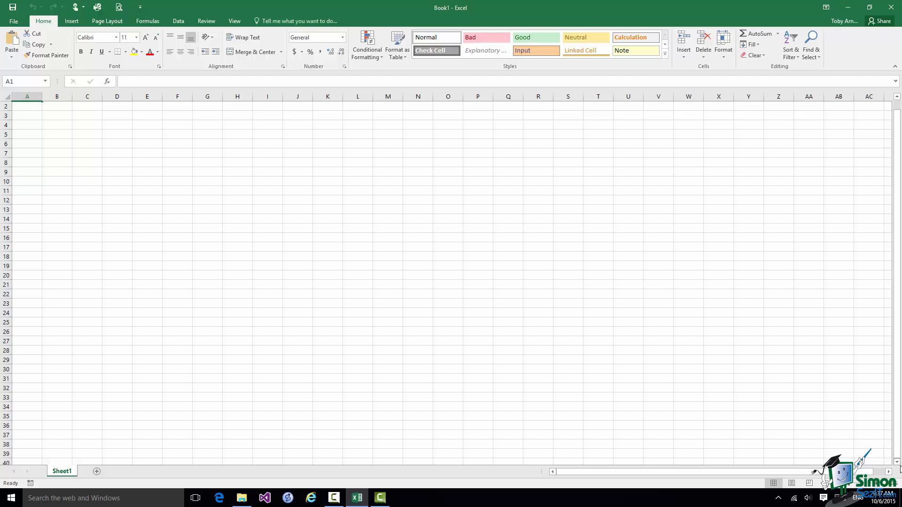
scroll(down, 3)
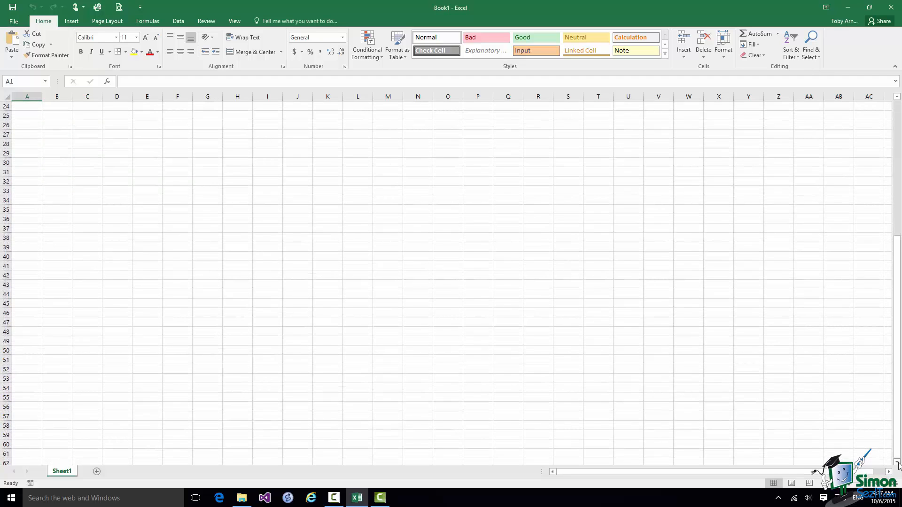
scroll(up, 3)
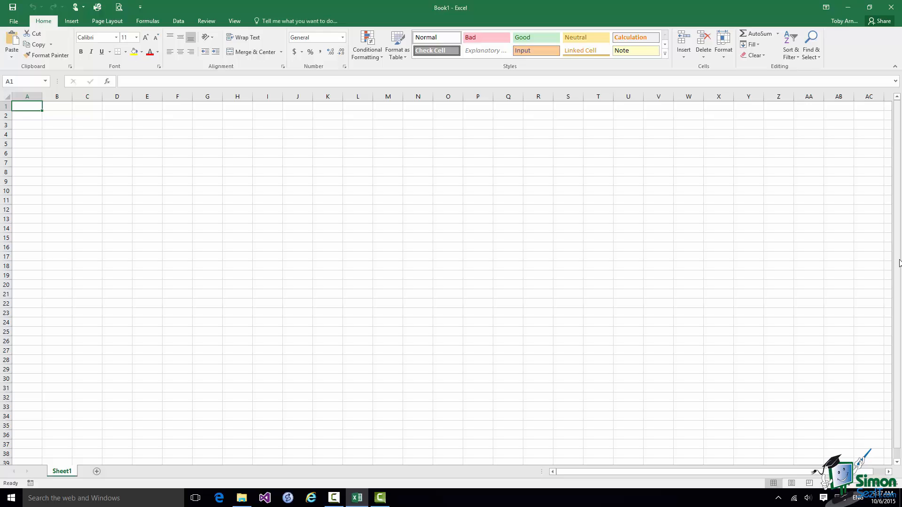
mouse_move(883, 285)
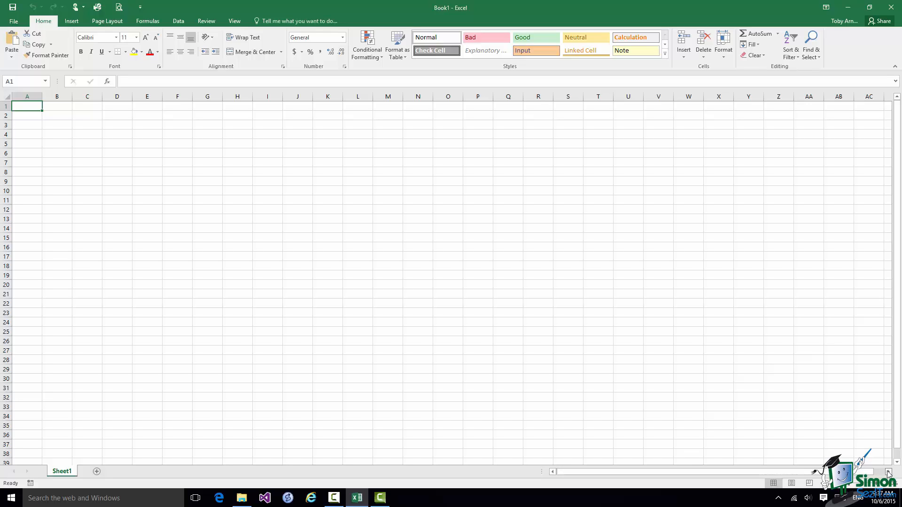
scroll(right, 3)
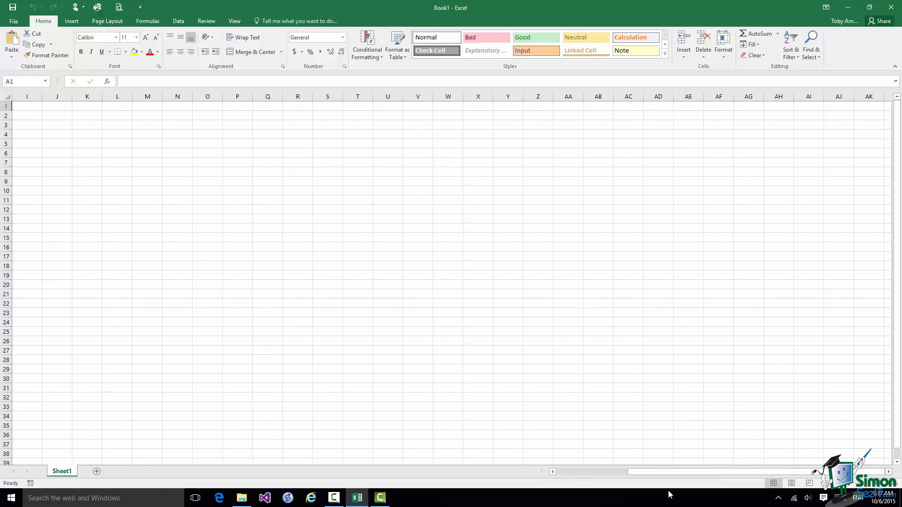
click(552, 471)
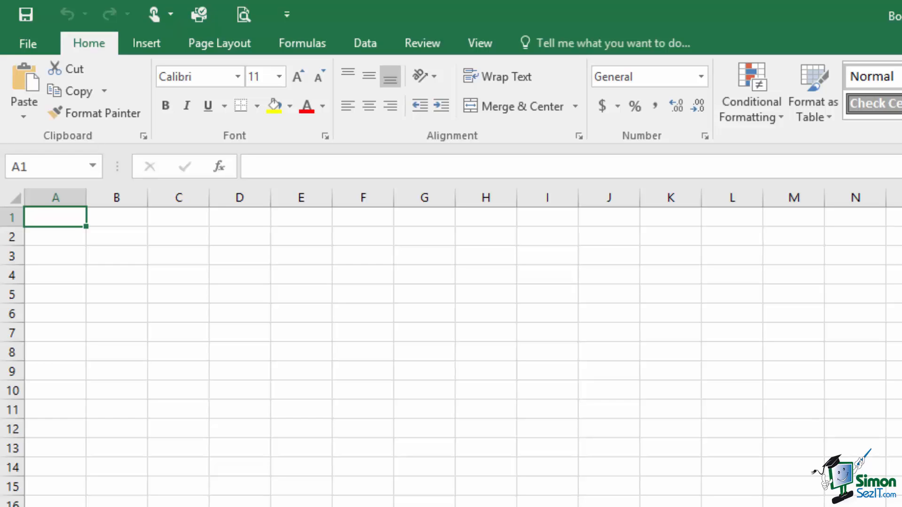
mouse_move(737, 298)
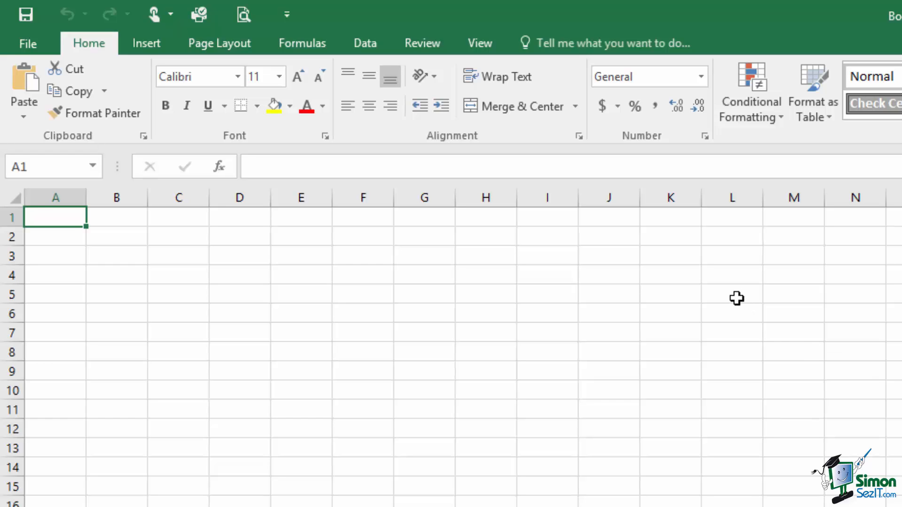
Step: Select cell L5 briefly, then make G7 the active cell
click(737, 294)
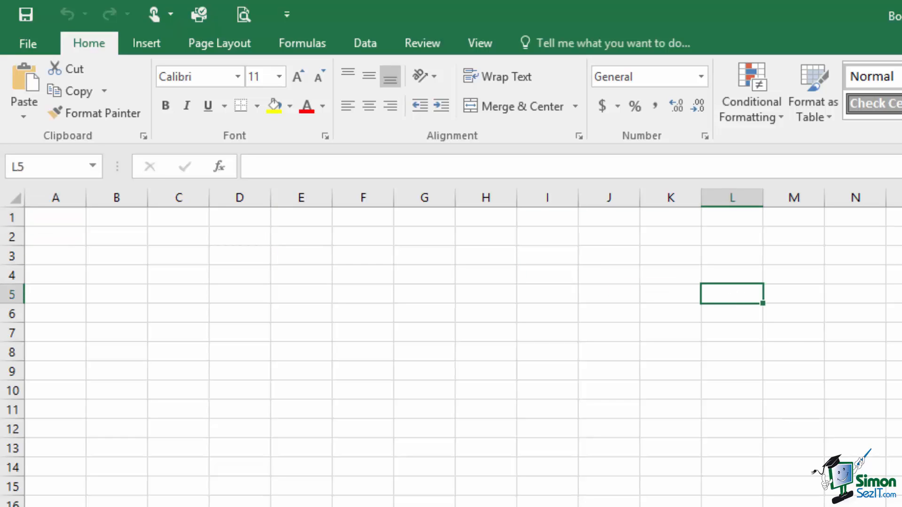
mouse_move(410, 325)
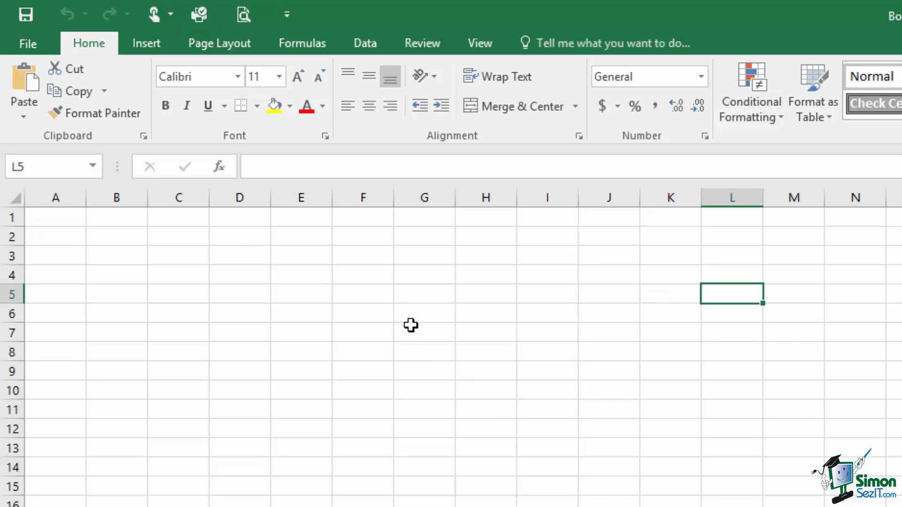
click(410, 325)
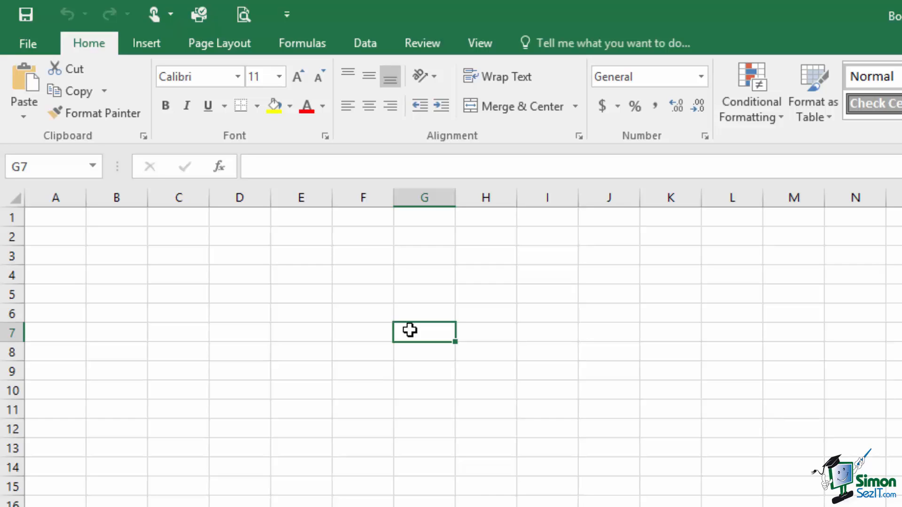
Step: Enter 23 in G7 and start typing 19 in H7
text(23)
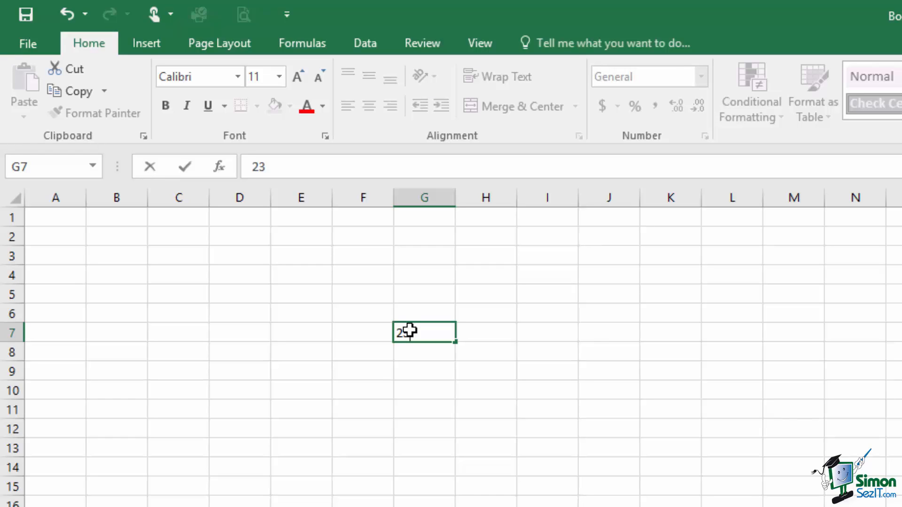
mouse_move(516, 339)
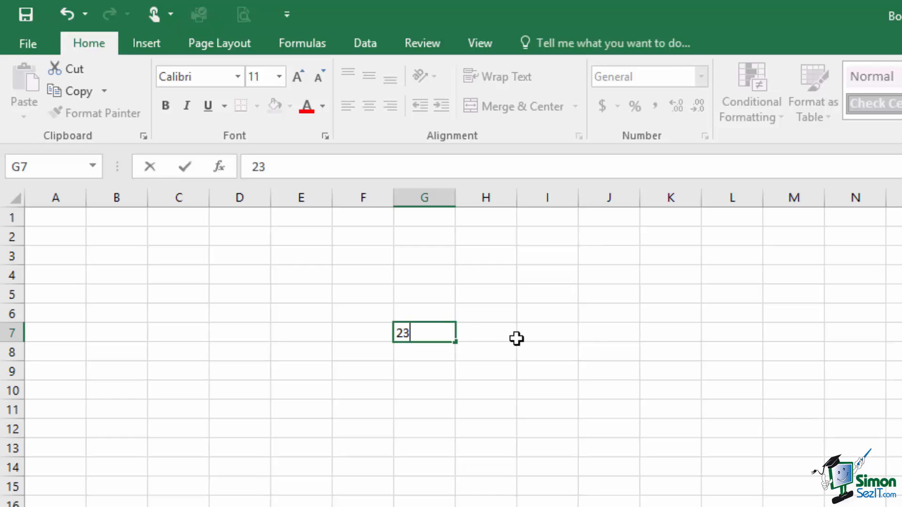
mouse_move(516, 337)
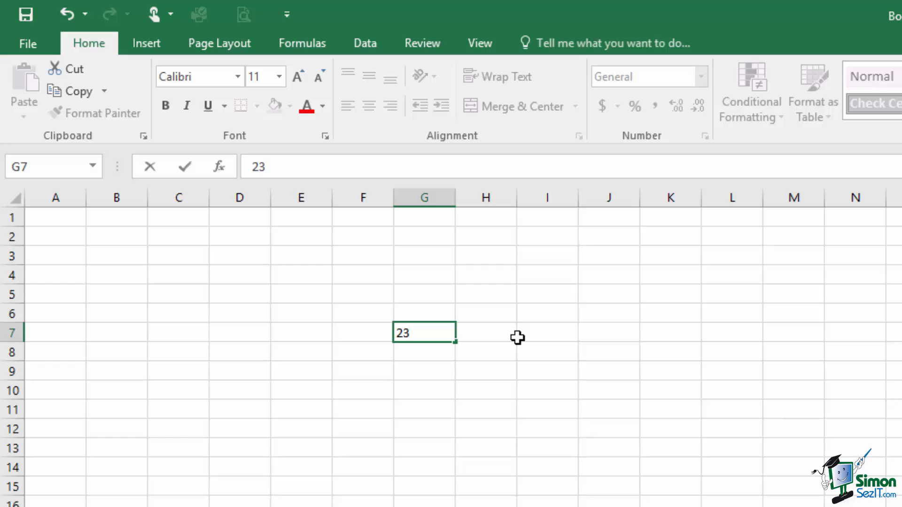
mouse_move(481, 335)
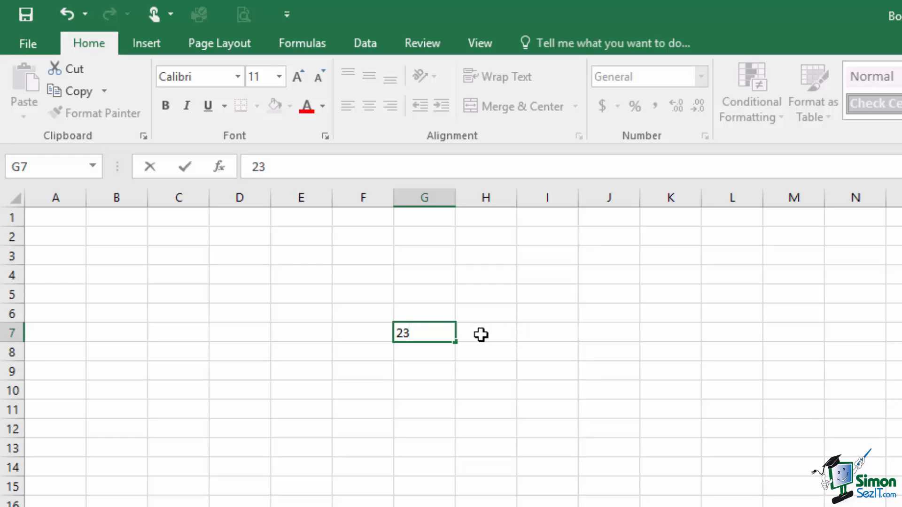
mouse_move(474, 334)
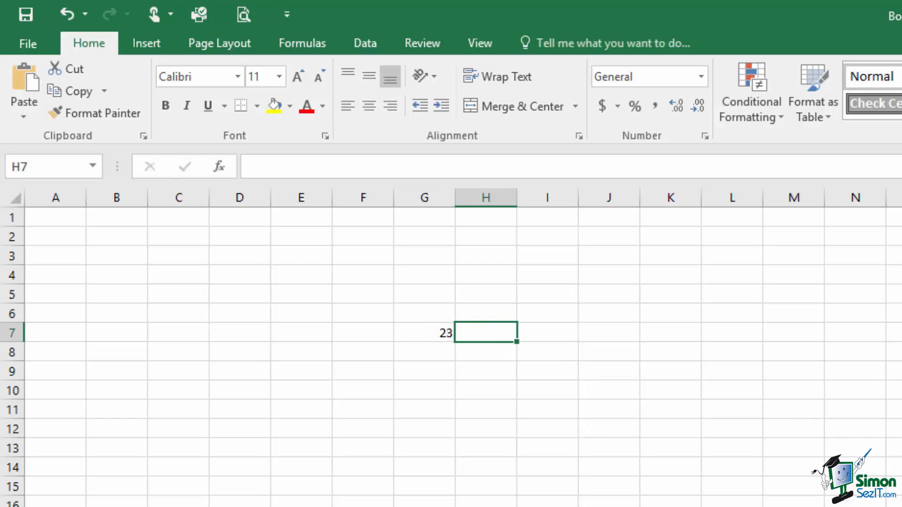
text(19)
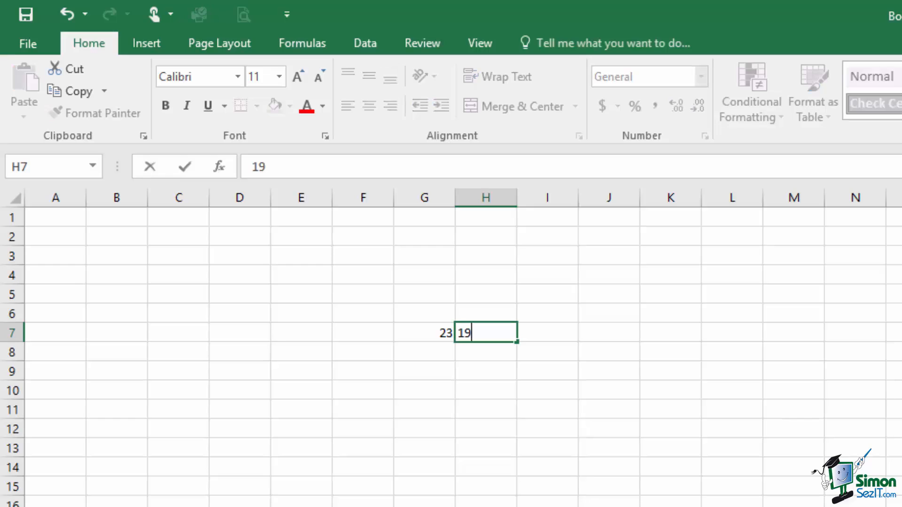
mouse_move(878, 409)
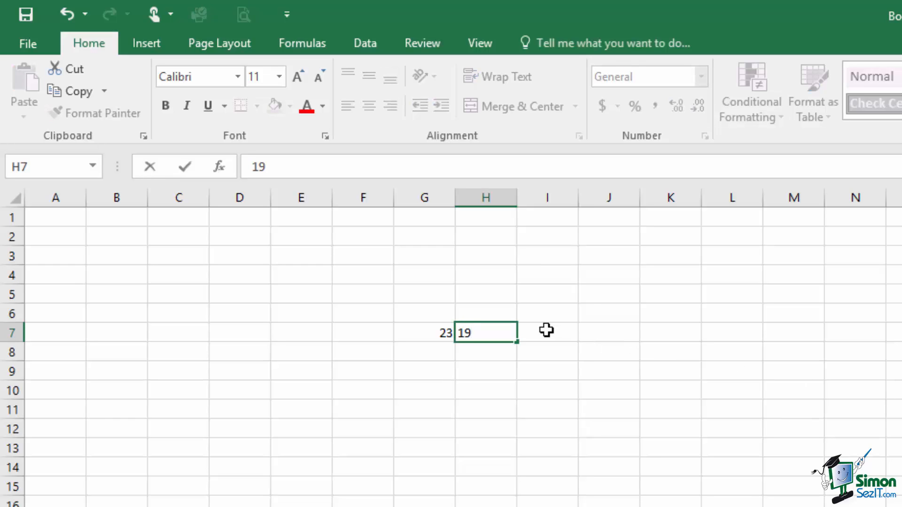
Step: Commit 19 in H7 and enter 62 in I7
key(Enter)
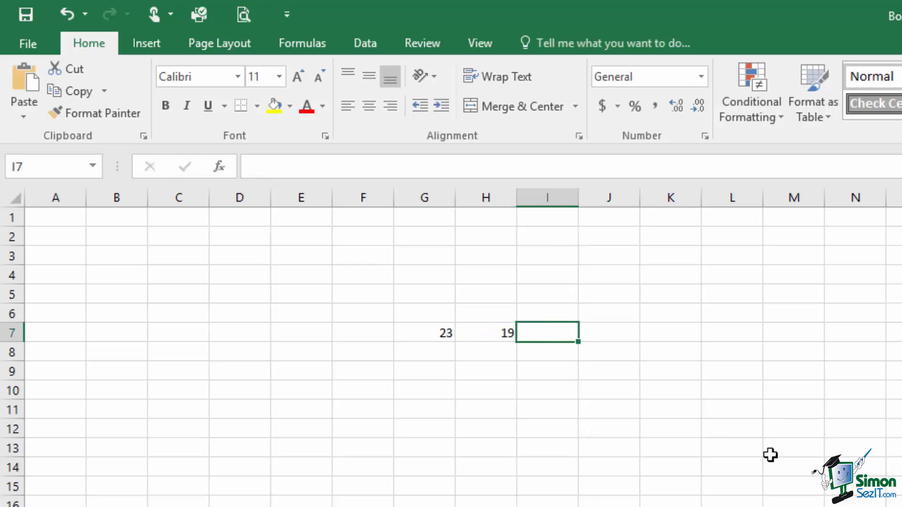
text(62)
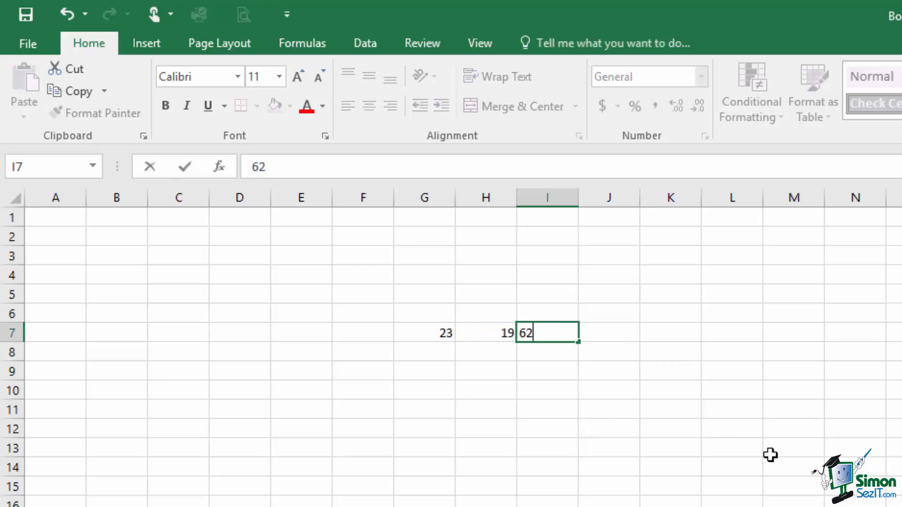
mouse_move(606, 335)
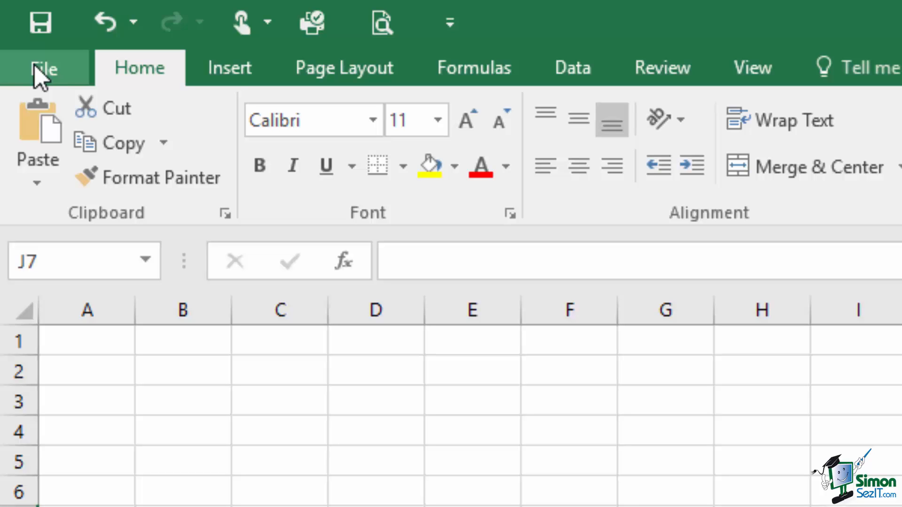
Step: Go to Backstage and show the Save As locations for Book1
click(38, 68)
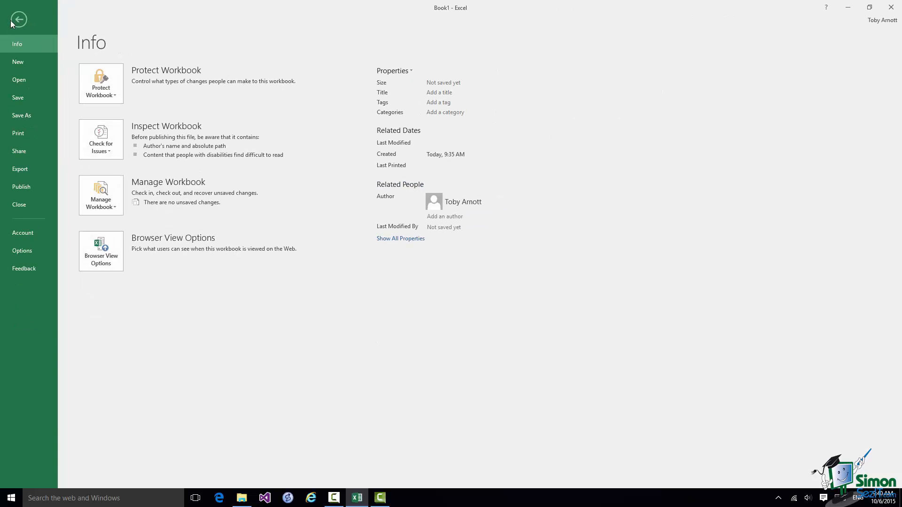
mouse_move(13, 35)
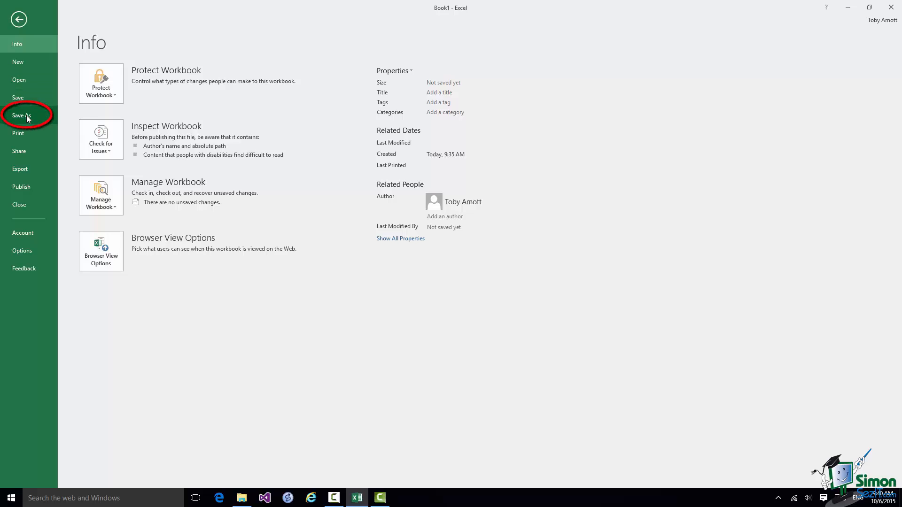
click(21, 114)
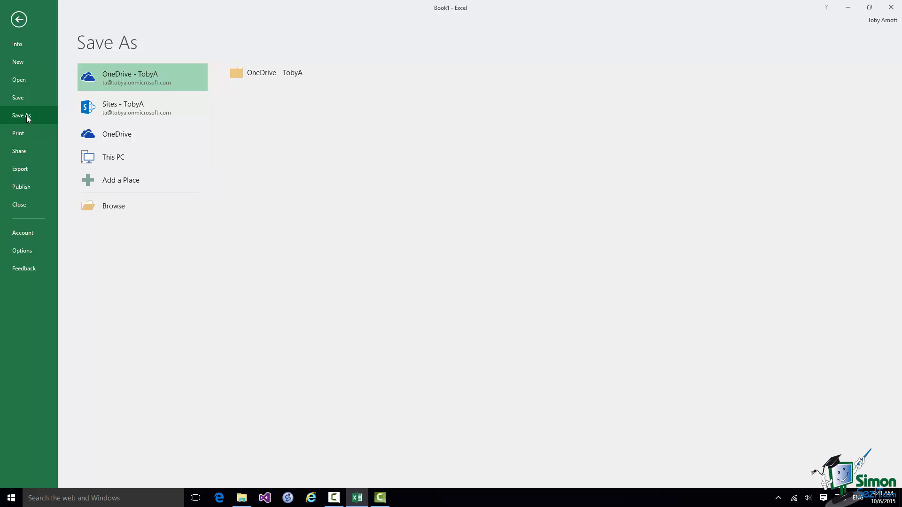
mouse_move(33, 136)
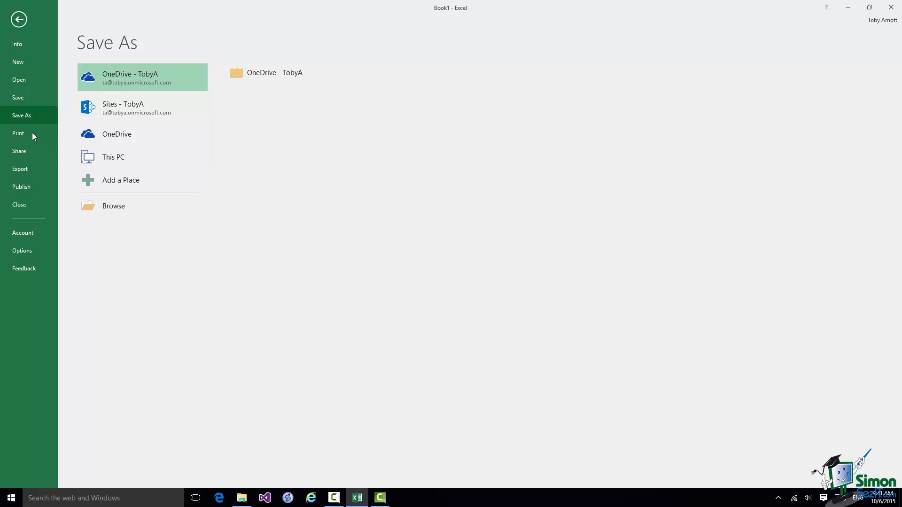
Step: Preview the Sites, OneDrive and This PC locations, then browse to the Excel 2016 Course Files folder
click(137, 108)
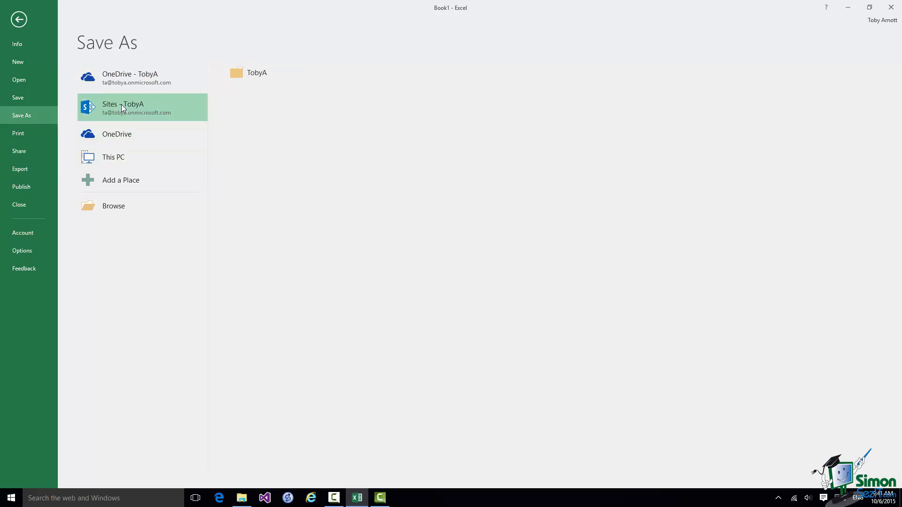
mouse_move(116, 134)
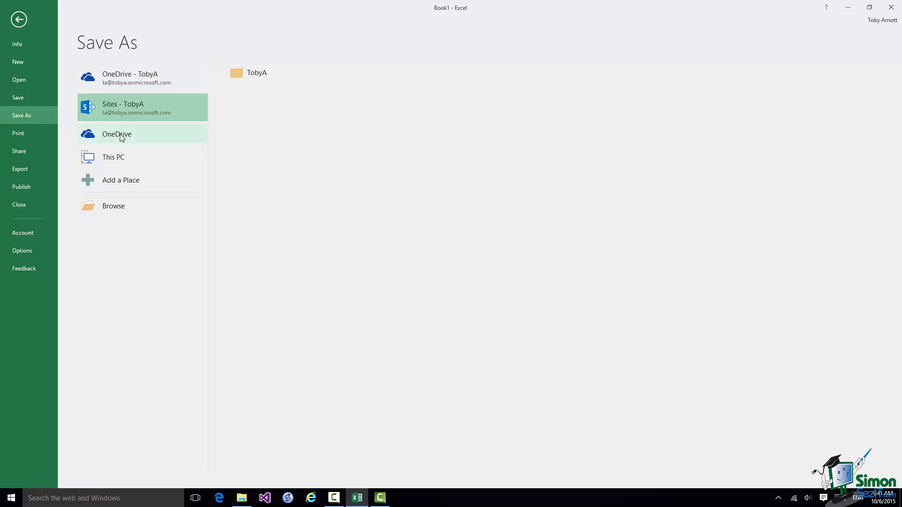
click(117, 135)
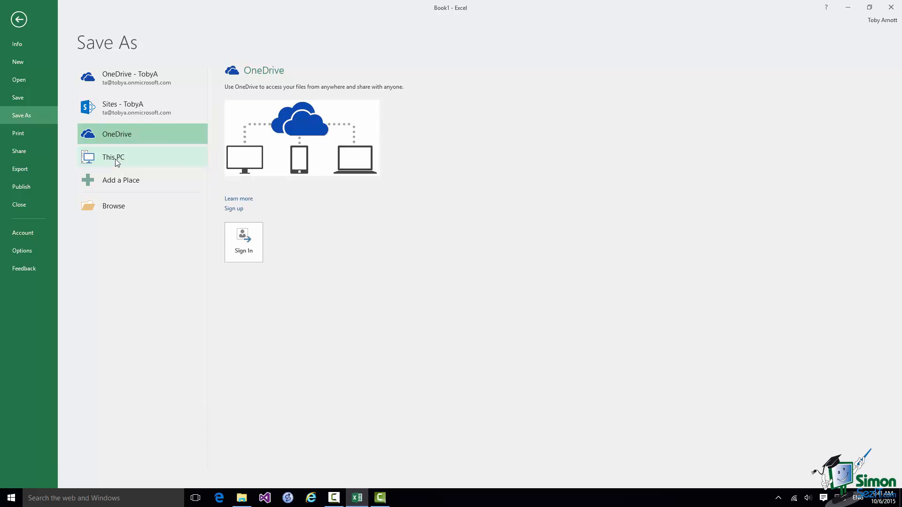
click(113, 157)
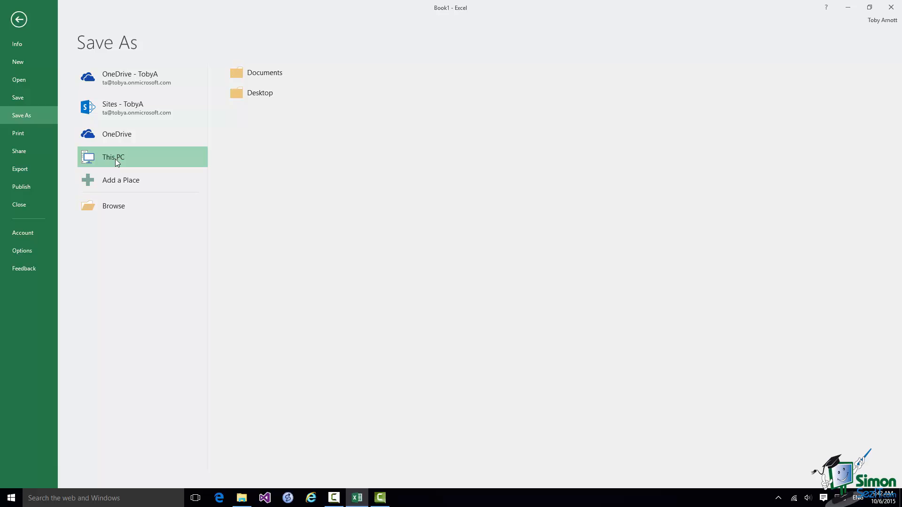
mouse_move(113, 206)
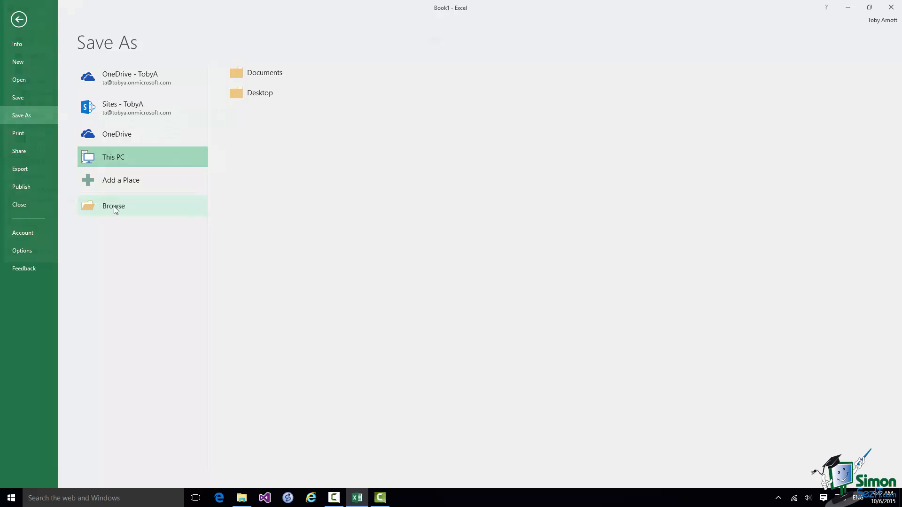
click(114, 206)
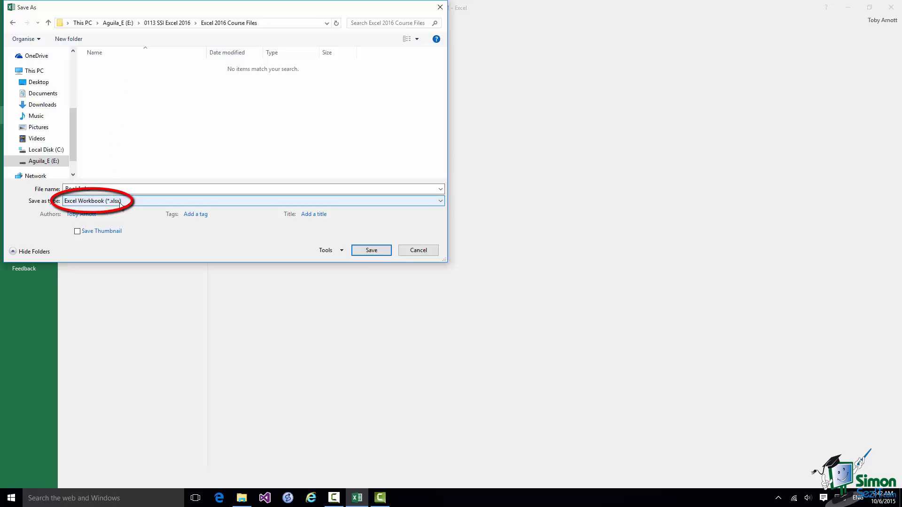
Step: Replace the file name Book1 with Demo 1 and save the workbook as Demo 1.xlsx
click(78, 189)
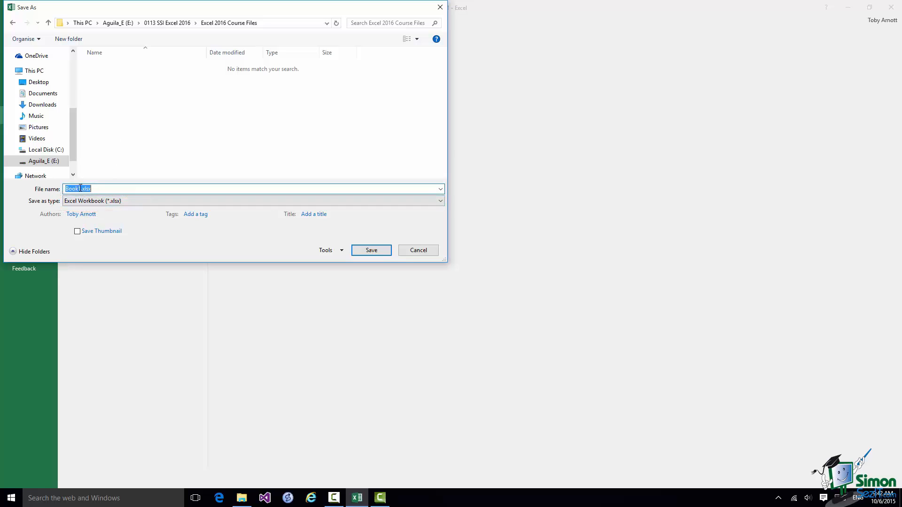
click(78, 189)
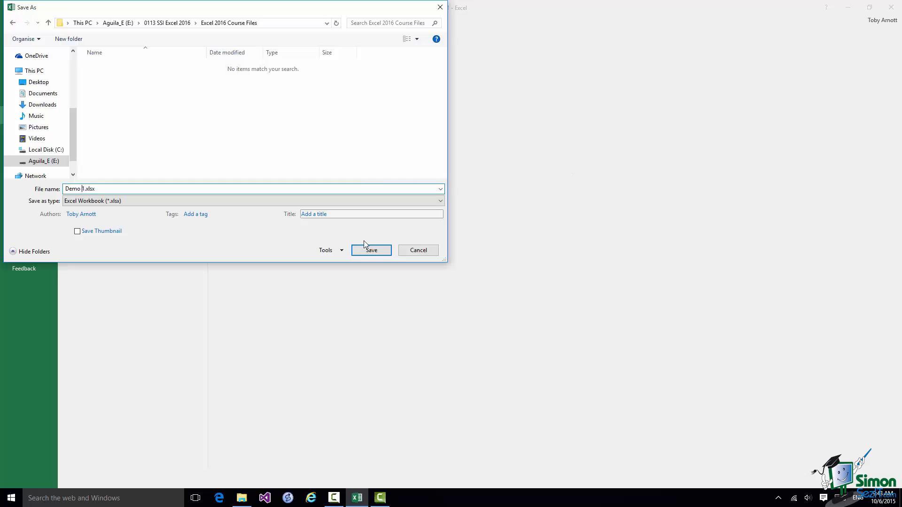
click(417, 250)
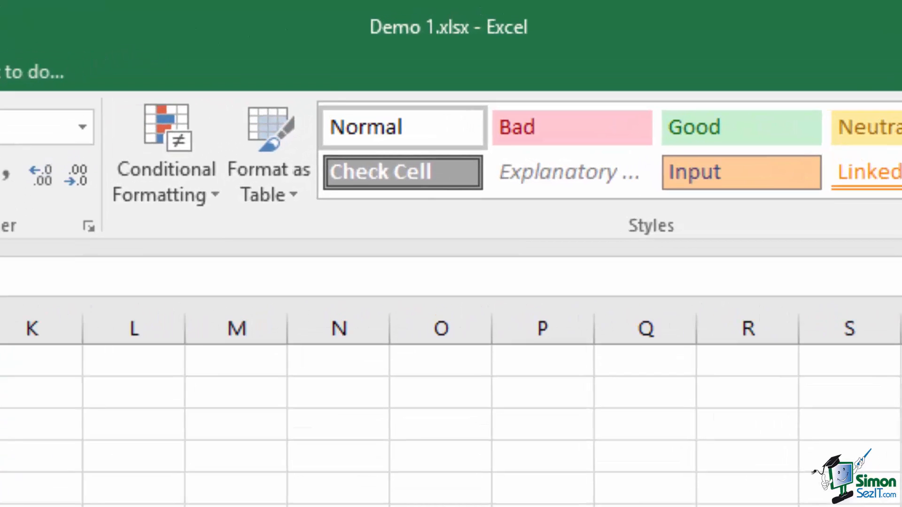
mouse_move(417, 46)
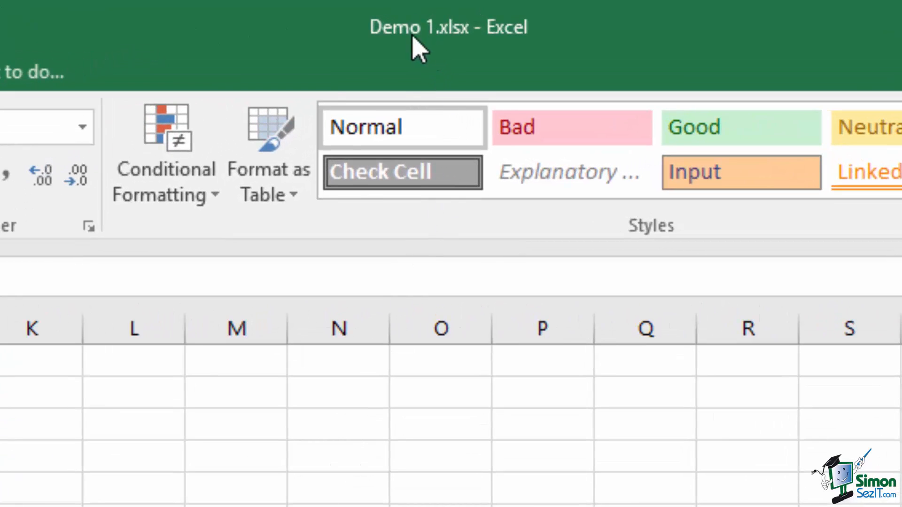
mouse_move(428, 49)
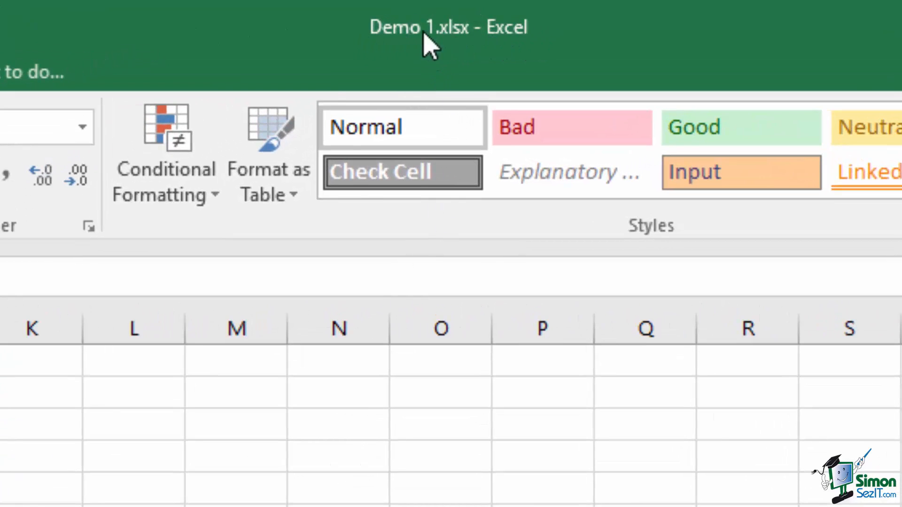
mouse_move(480, 55)
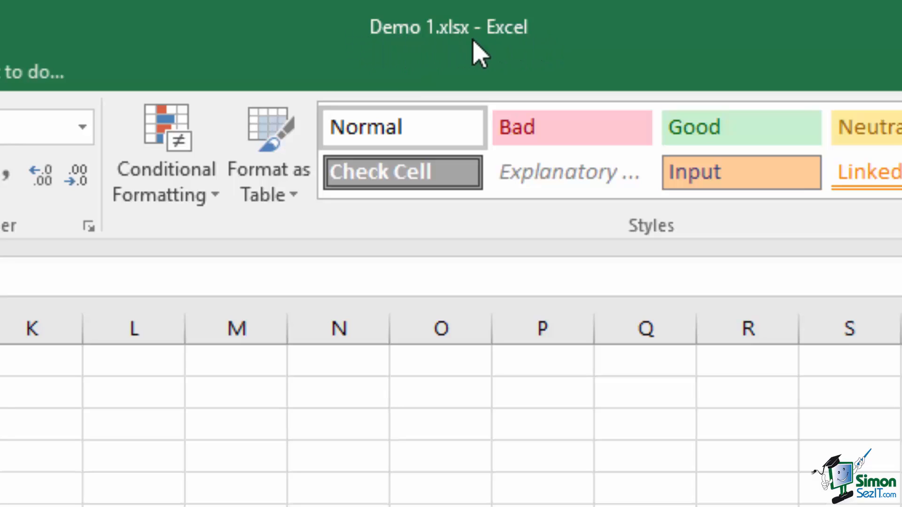
mouse_move(516, 48)
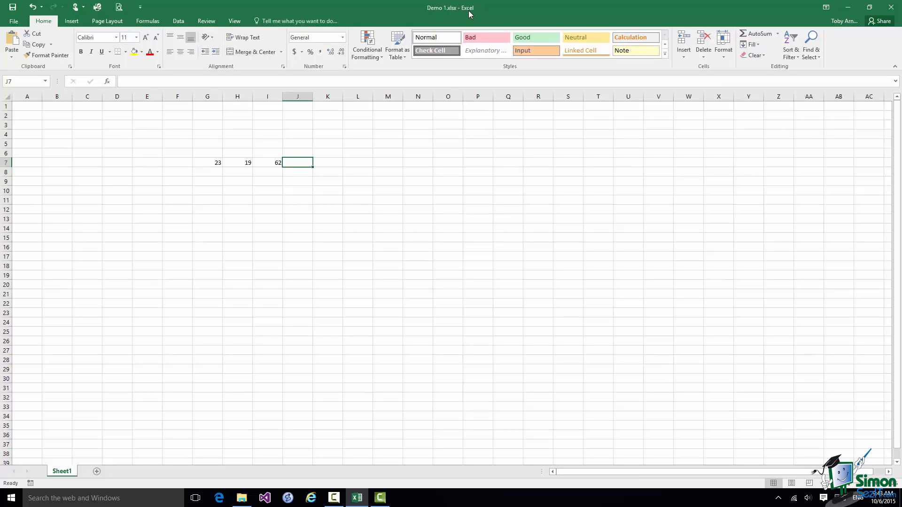
mouse_move(440, 232)
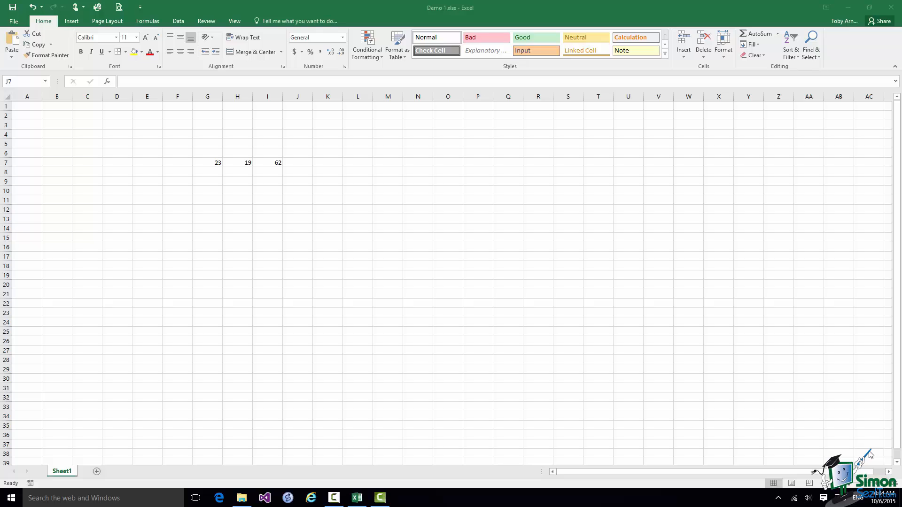
mouse_move(635, 390)
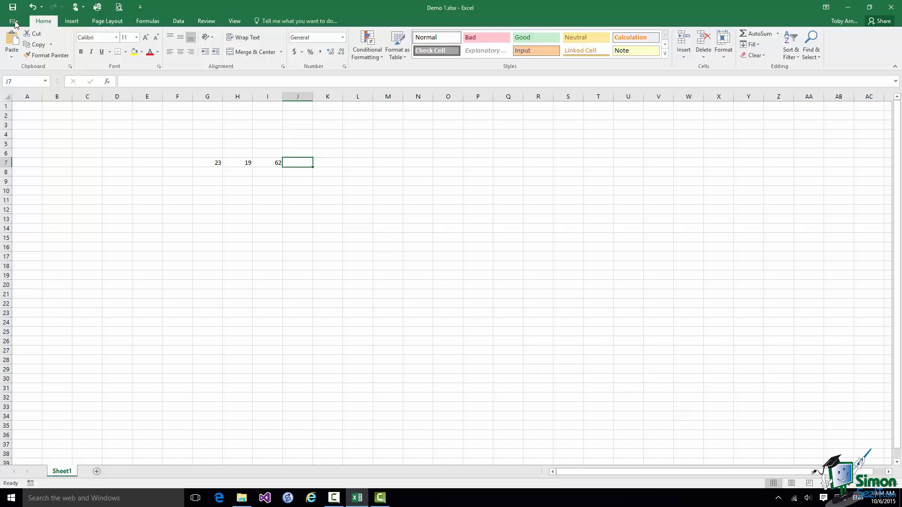
Step: Show the Backstage Info page for the saved Demo 1.xlsx workbook
click(12, 21)
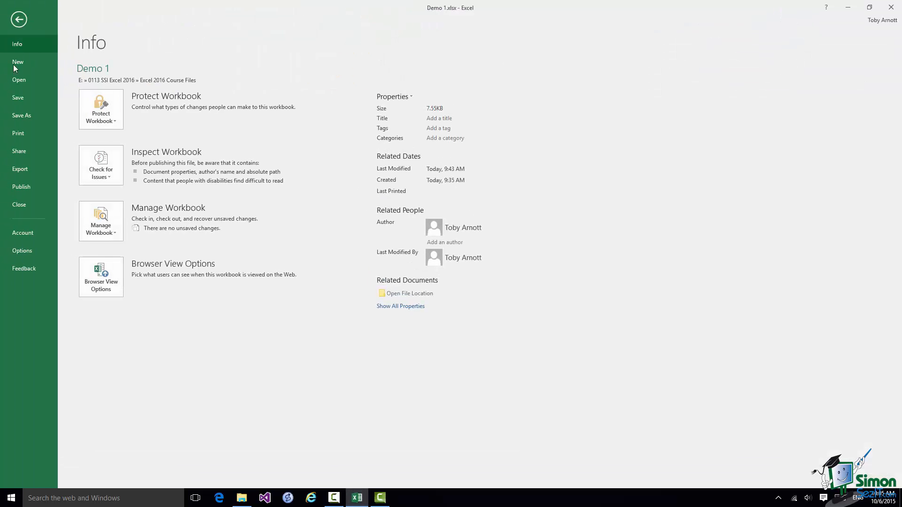
mouse_move(18, 204)
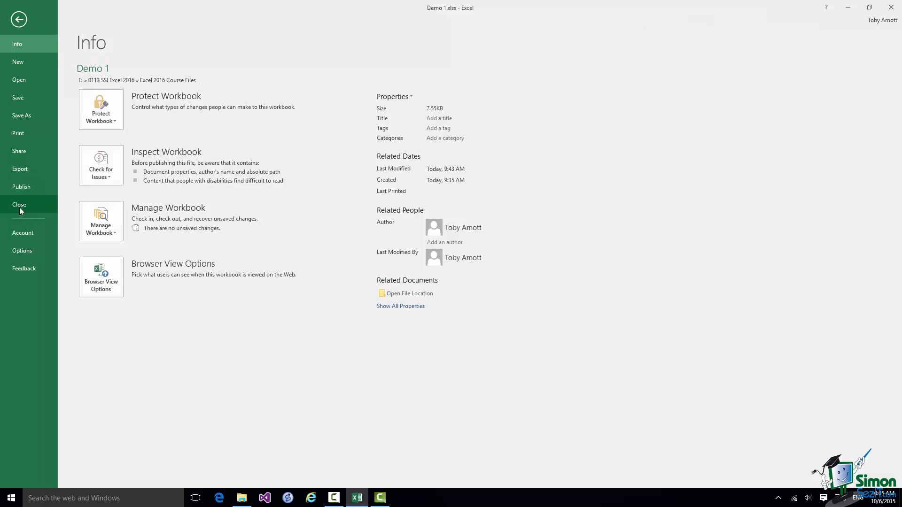